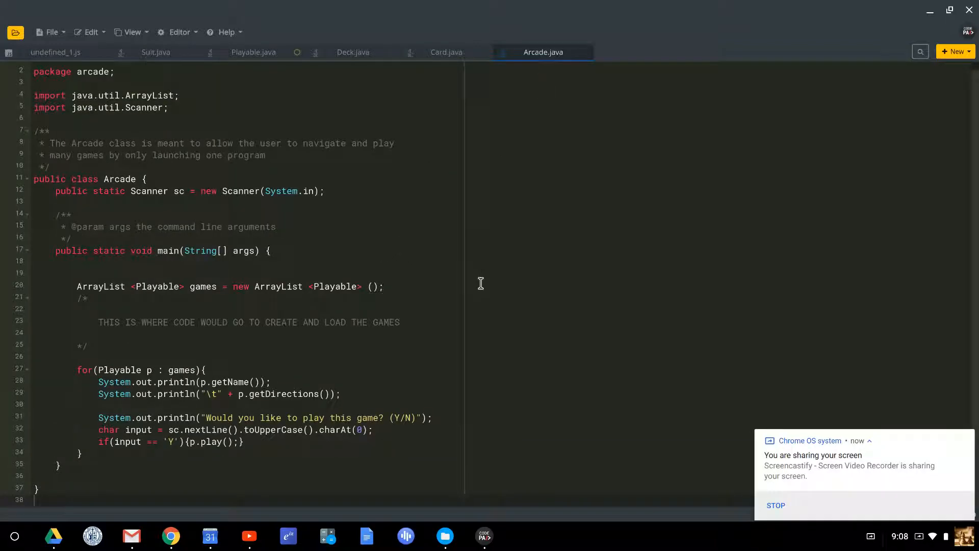
{"action": "mouse_move", "coordinate": [310, 236]}
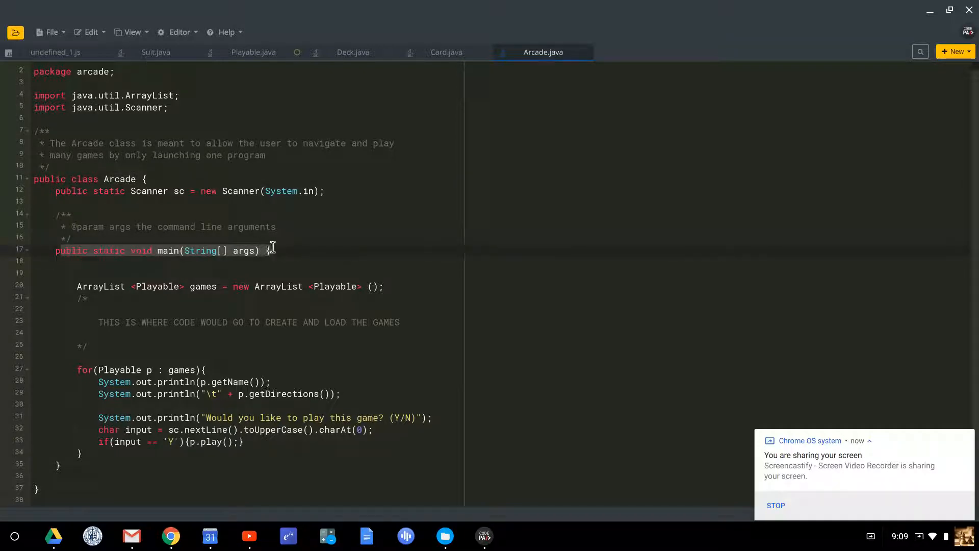
{"action": "mouse_move", "coordinate": [264, 258]}
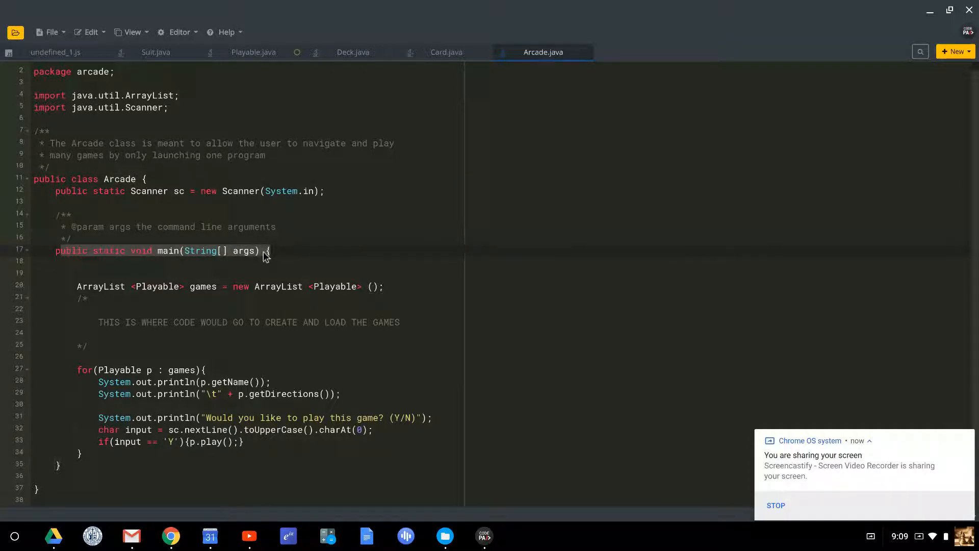
{"action": "mouse_move", "coordinate": [144, 256]}
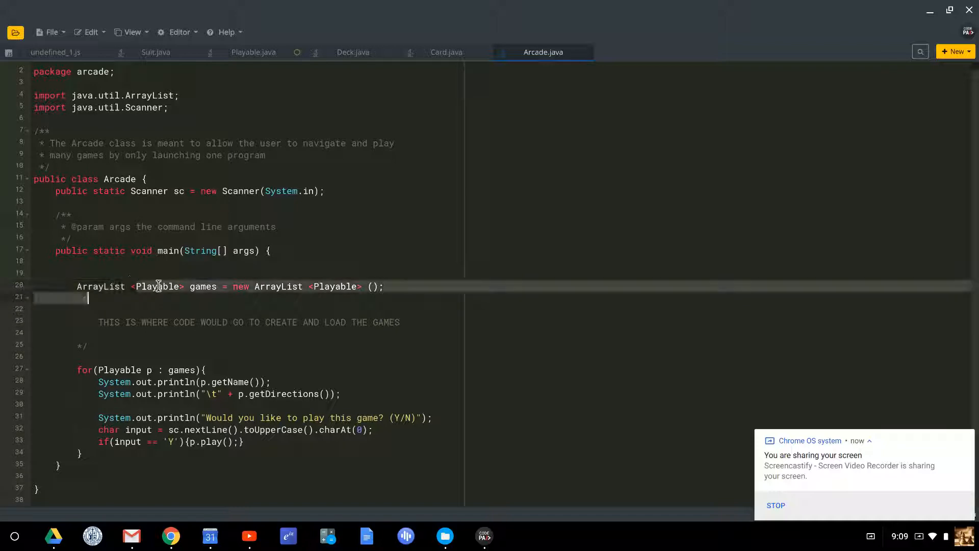
- Review Playable.java's getName, getDirections and play declarations
{"action": "left_click", "coordinate": [180, 286]}
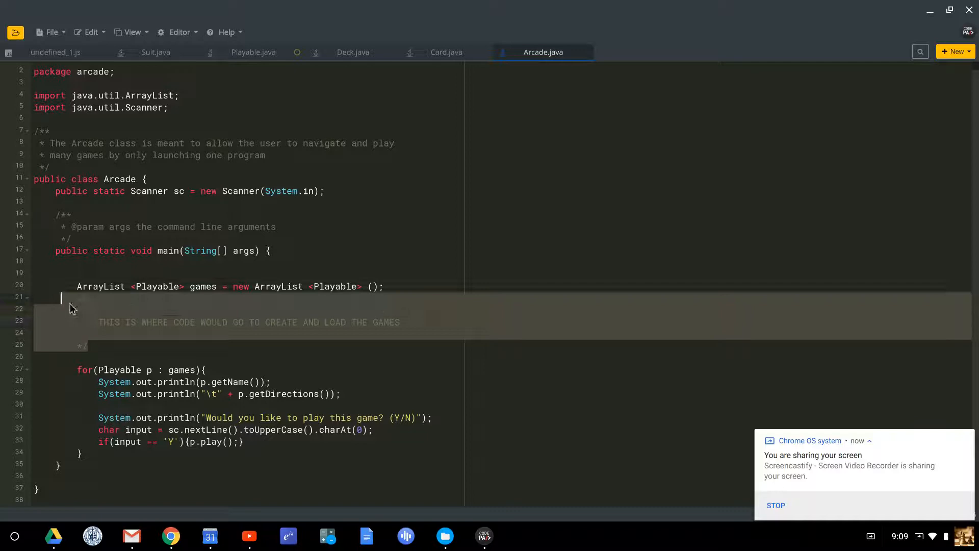
{"action": "mouse_move", "coordinate": [155, 327]}
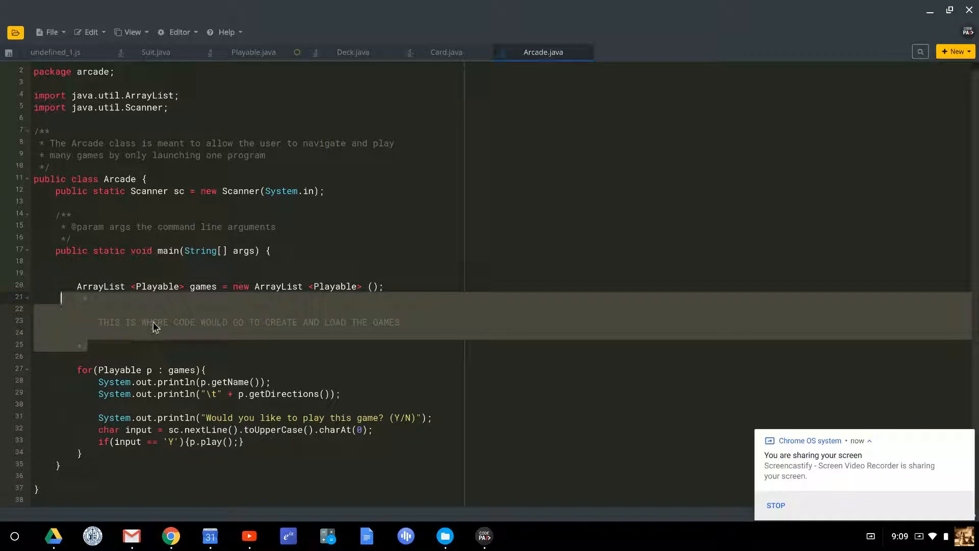
{"action": "mouse_move", "coordinate": [114, 324]}
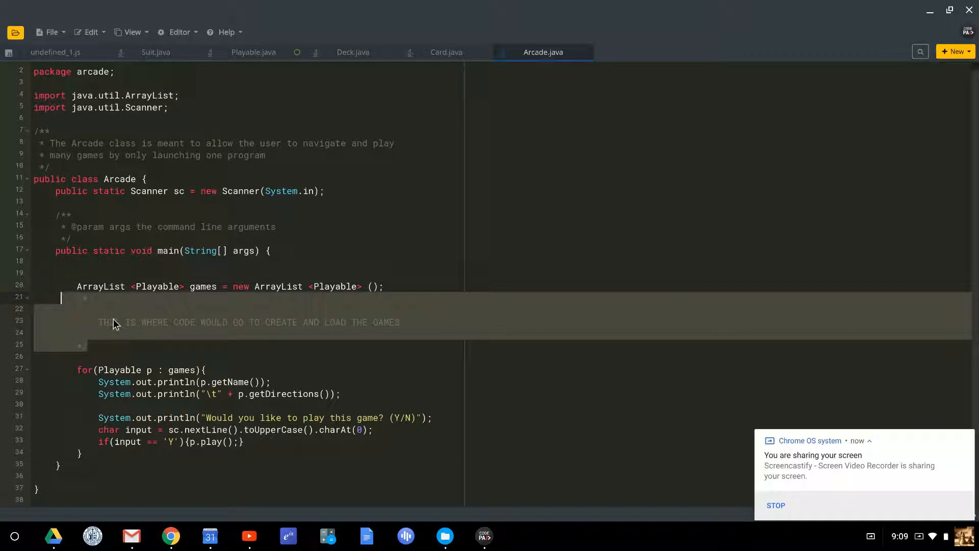
{"action": "mouse_move", "coordinate": [98, 321]}
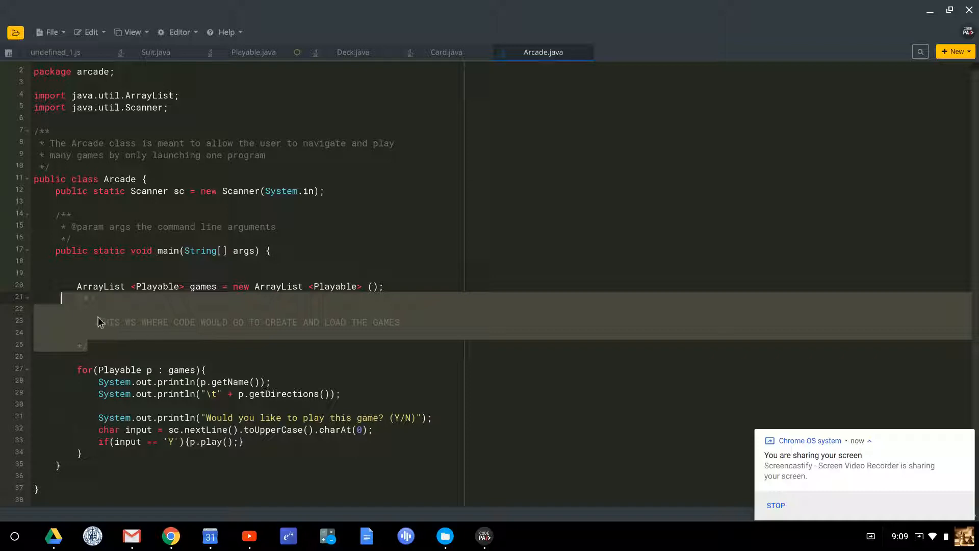
{"action": "mouse_move", "coordinate": [94, 338]}
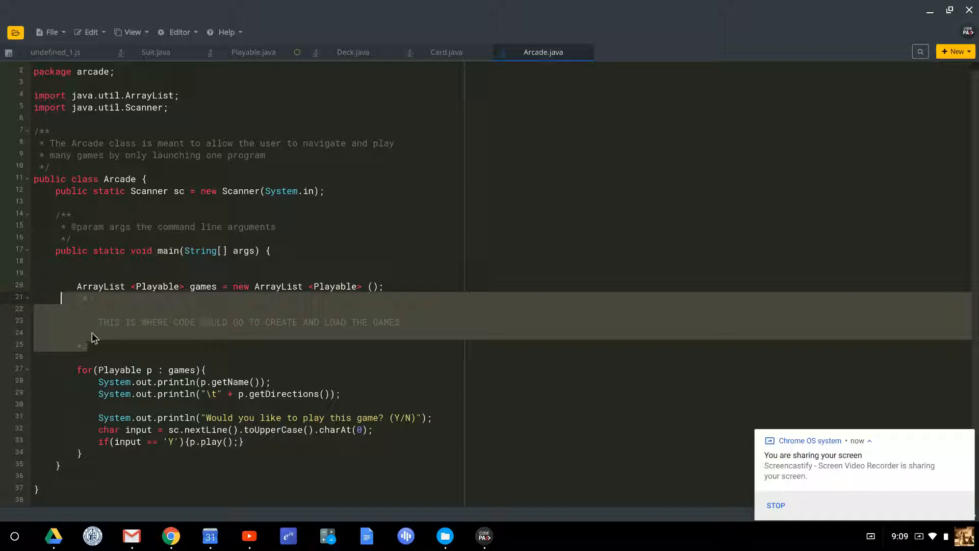
{"action": "mouse_move", "coordinate": [179, 268]}
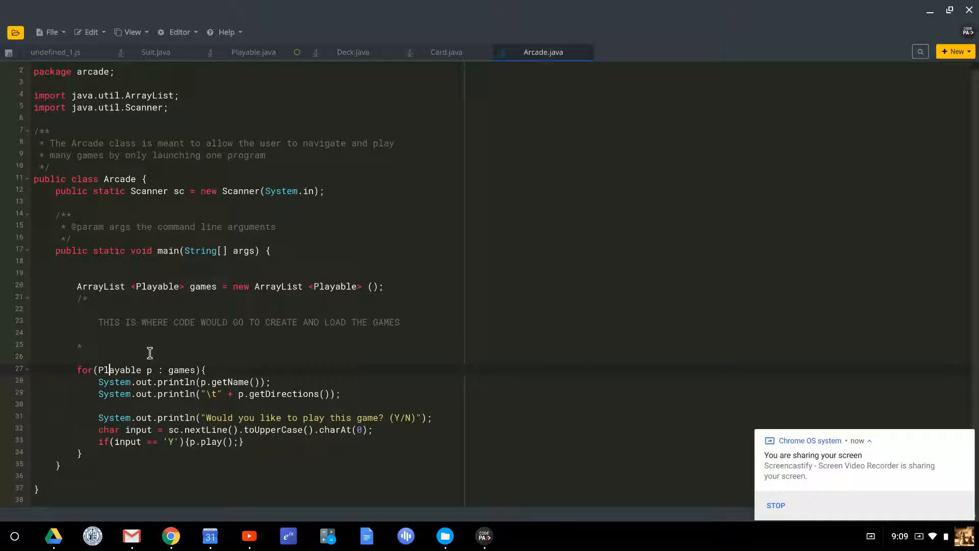
{"action": "mouse_move", "coordinate": [176, 363]}
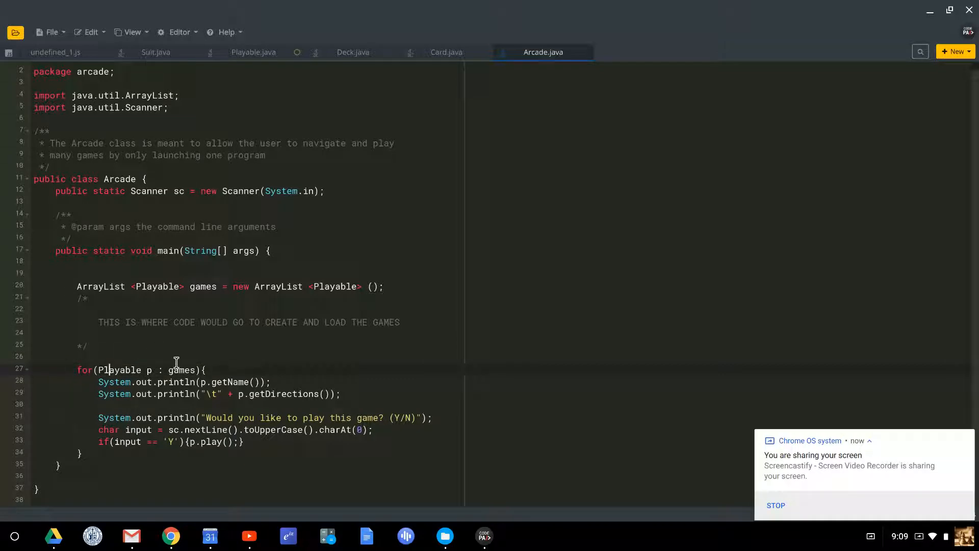
{"action": "mouse_move", "coordinate": [234, 373]}
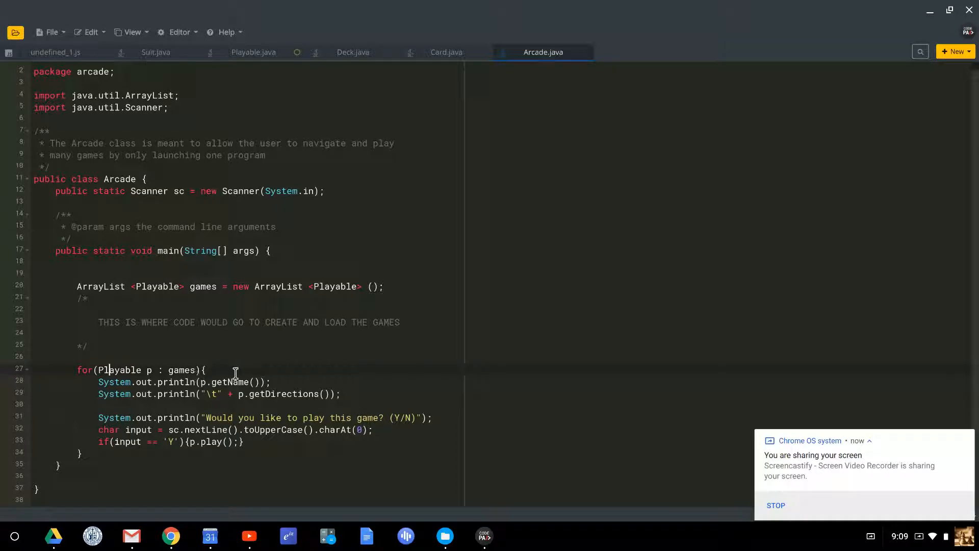
{"action": "mouse_move", "coordinate": [139, 363]}
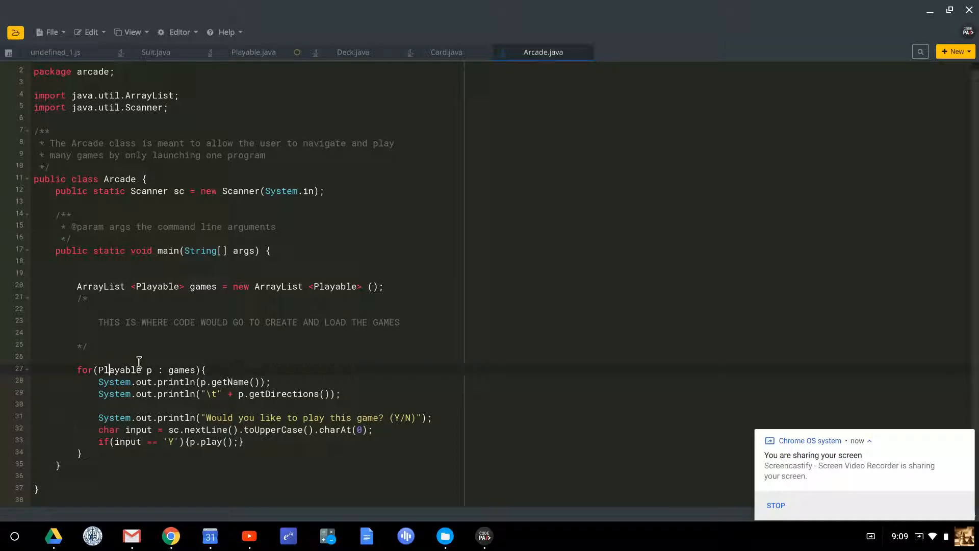
{"action": "mouse_move", "coordinate": [155, 358]}
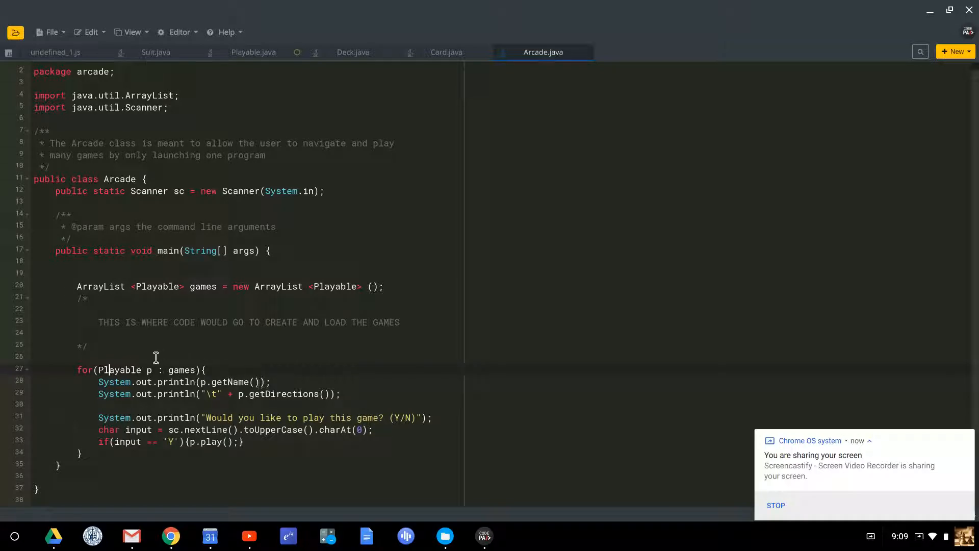
{"action": "mouse_move", "coordinate": [196, 406]}
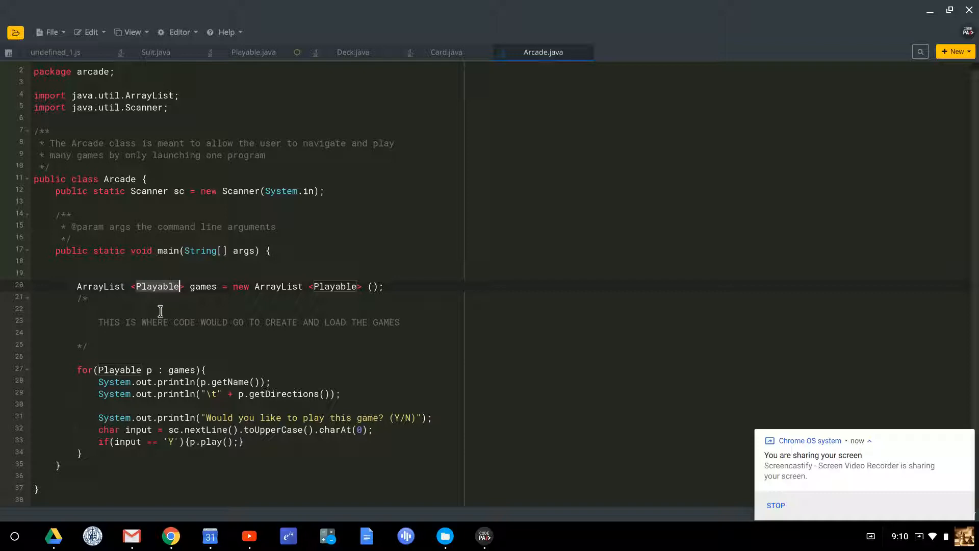
{"action": "mouse_move", "coordinate": [226, 97]}
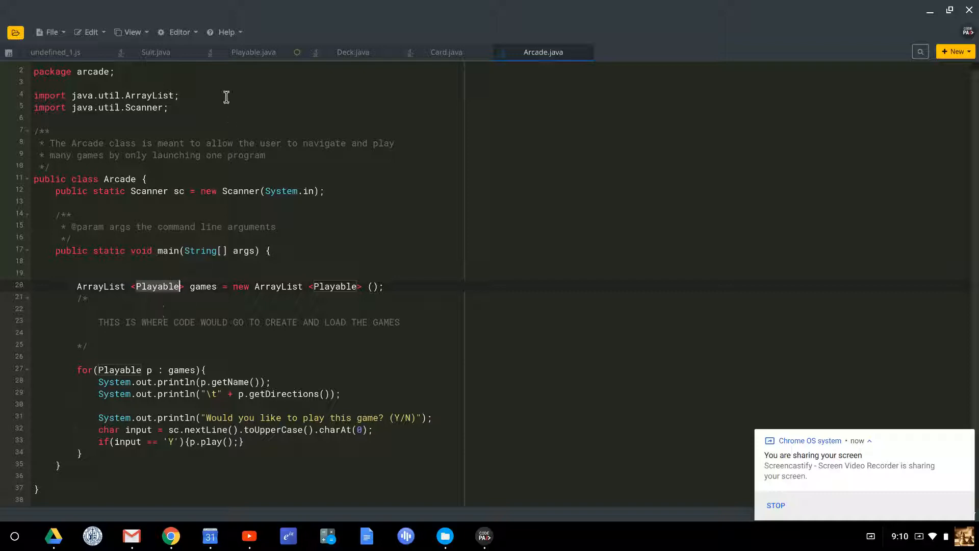
{"action": "left_click", "coordinate": [253, 52]}
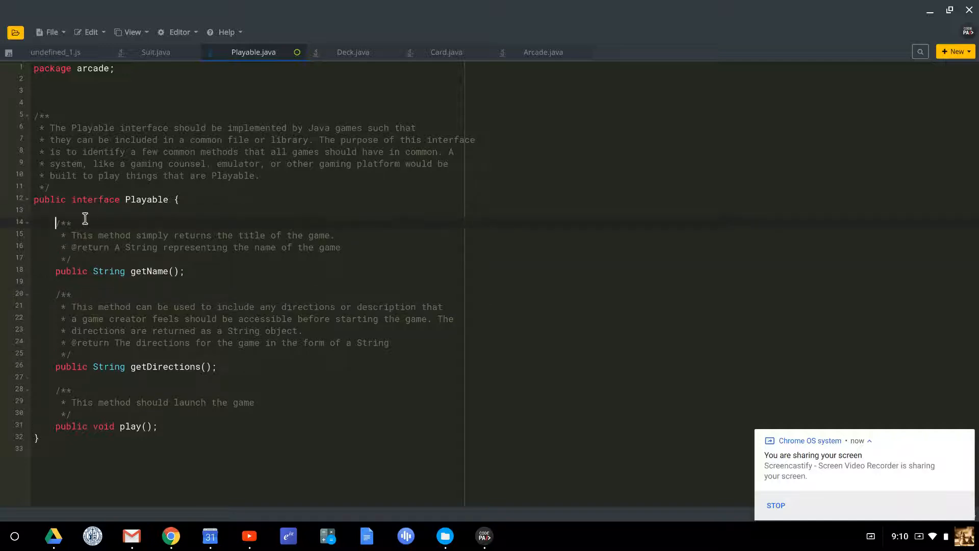
{"action": "mouse_move", "coordinate": [171, 190]}
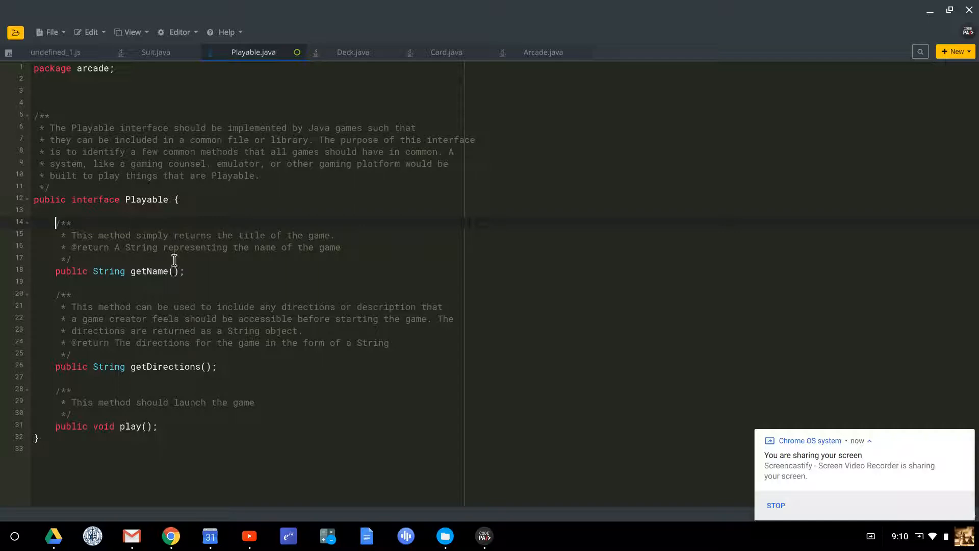
{"action": "mouse_move", "coordinate": [146, 281]}
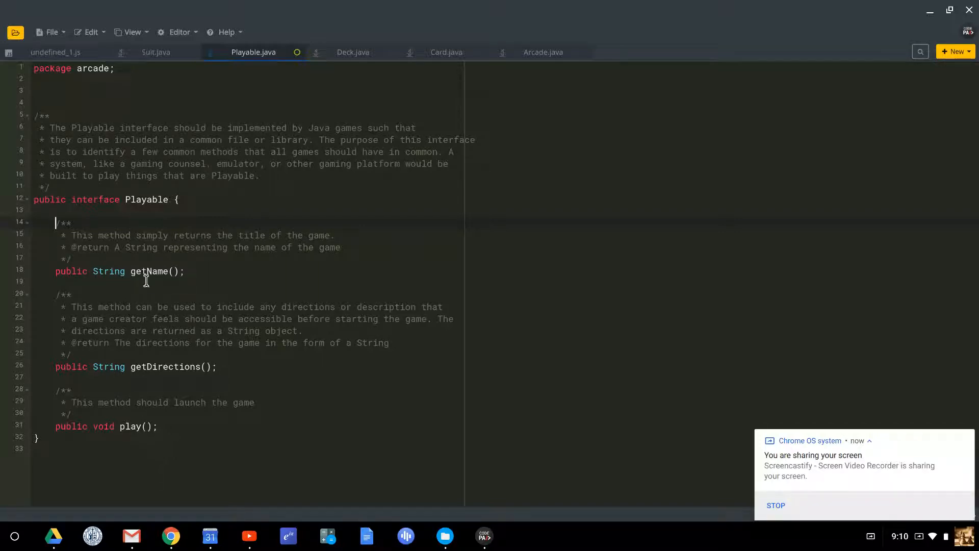
{"action": "mouse_move", "coordinate": [131, 227]}
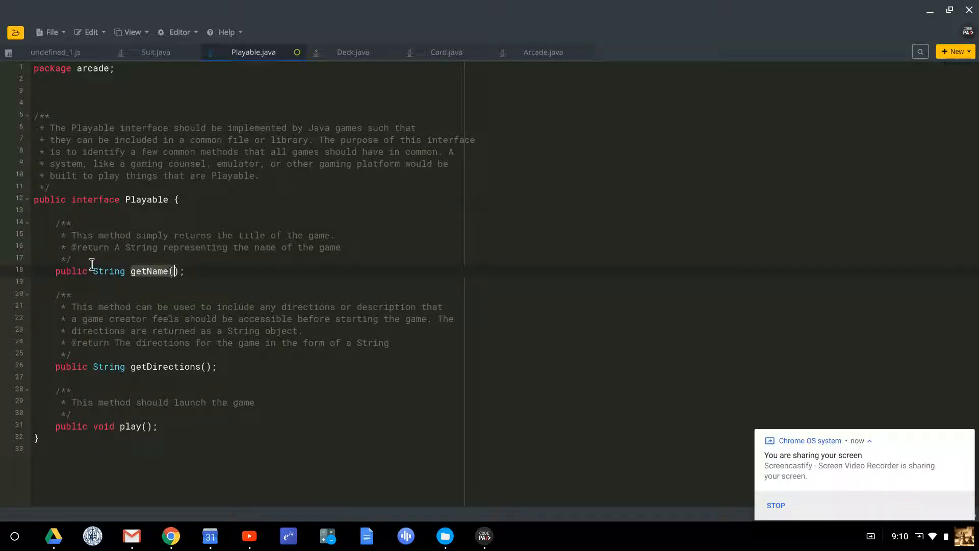
{"action": "mouse_move", "coordinate": [122, 357]}
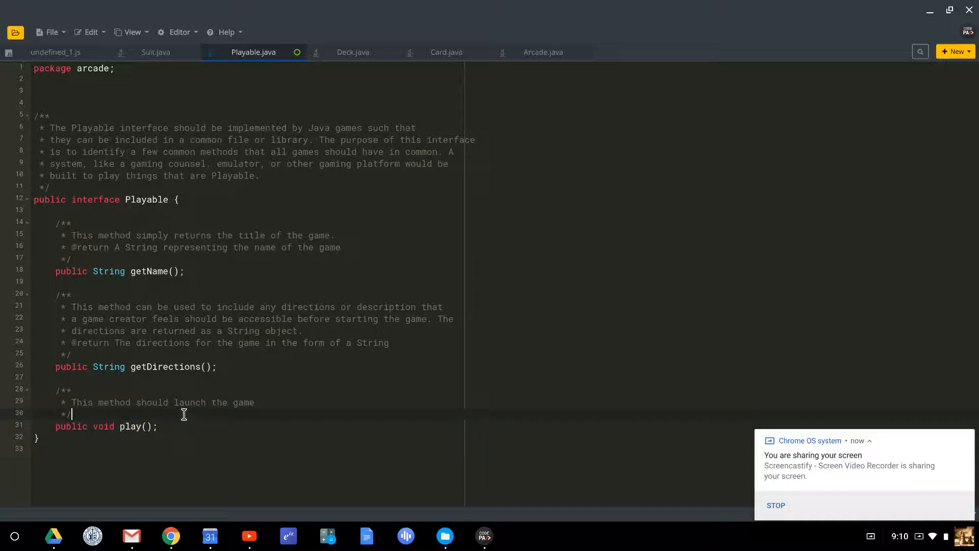
{"action": "mouse_move", "coordinate": [543, 52]}
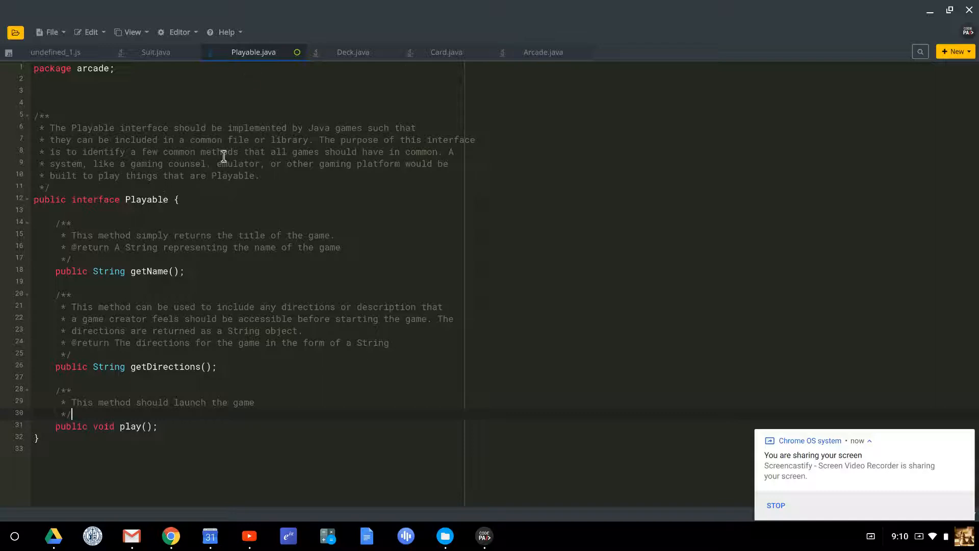
{"action": "mouse_move", "coordinate": [107, 193]}
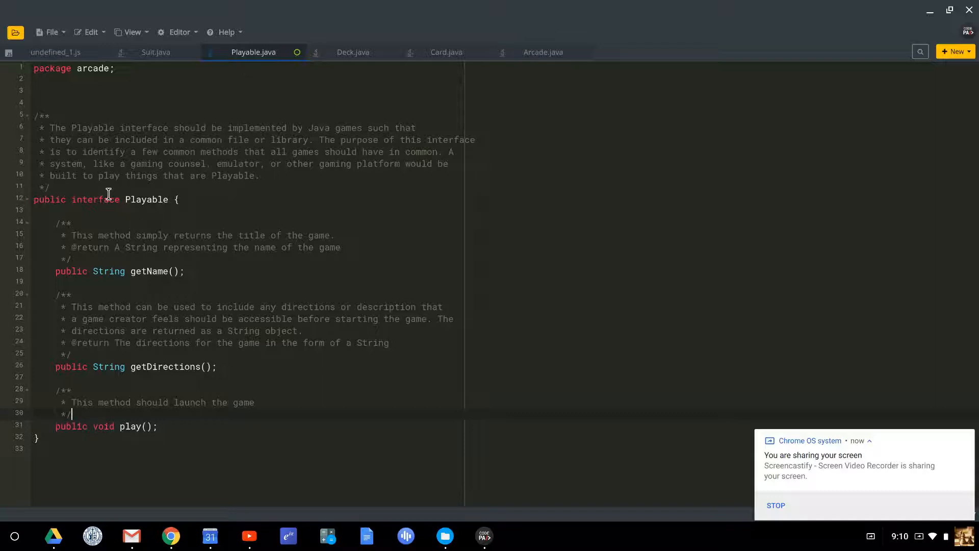
{"action": "mouse_move", "coordinate": [106, 205]}
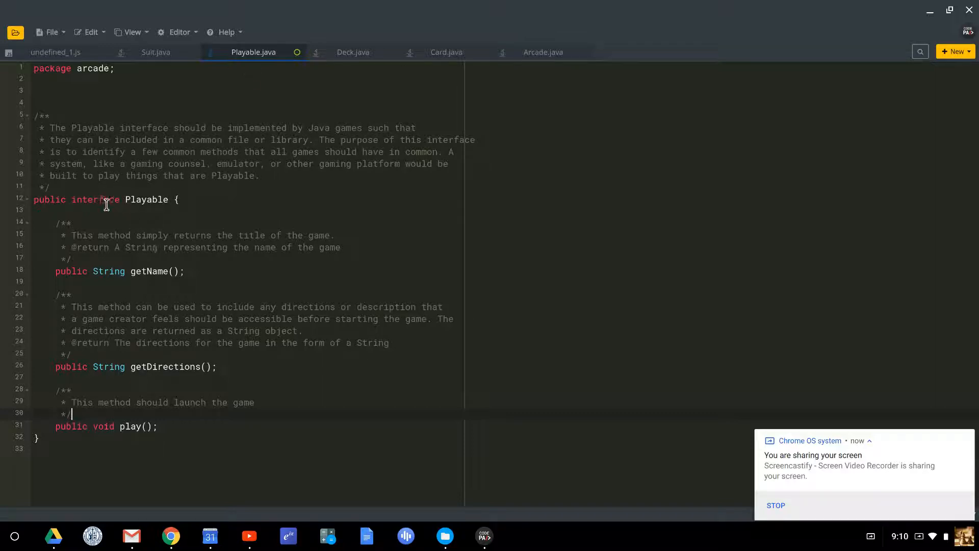
{"action": "mouse_move", "coordinate": [130, 391]}
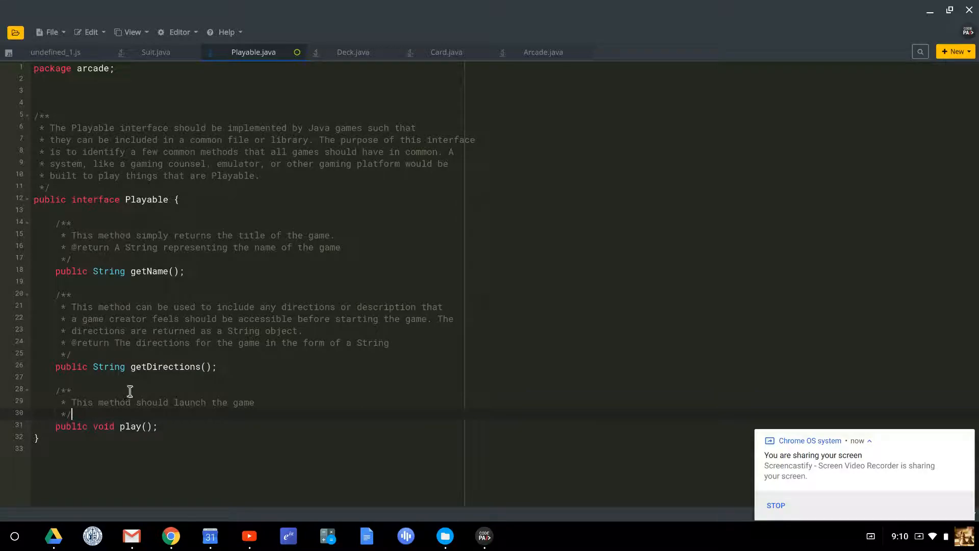
- Look over the Card class and its compareTo method
{"action": "left_click", "coordinate": [447, 52]}
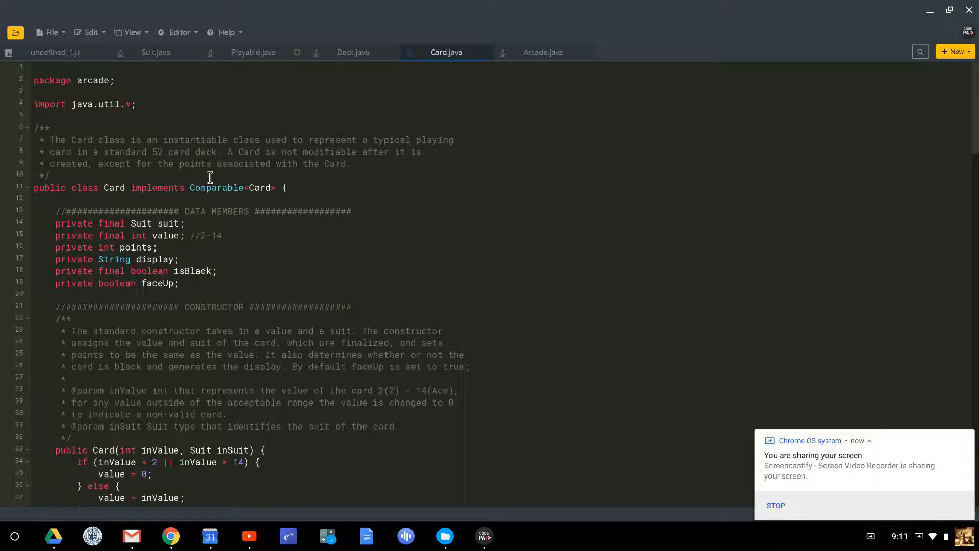
{"action": "scroll", "scroll_direction": "down", "scroll_amount": 3}
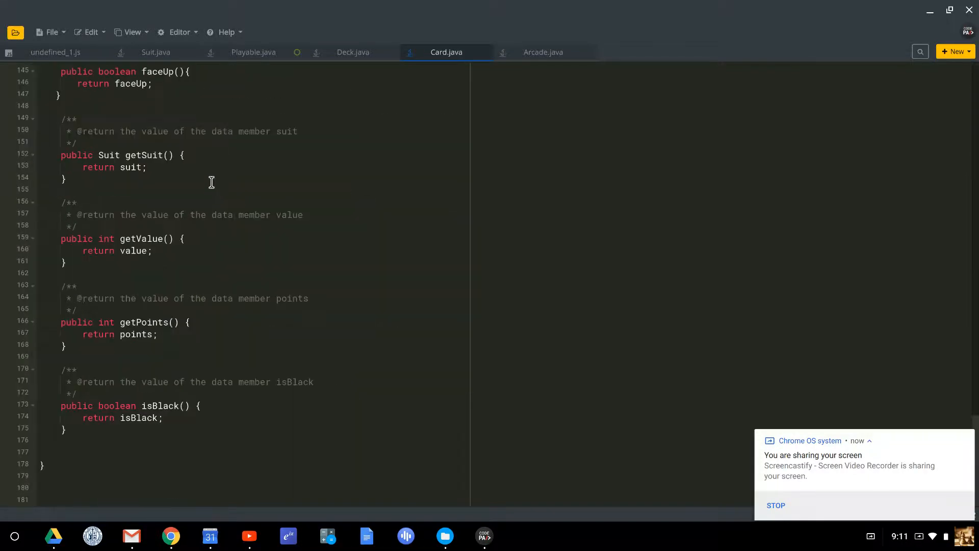
{"action": "scroll", "scroll_direction": "up", "scroll_amount": 3}
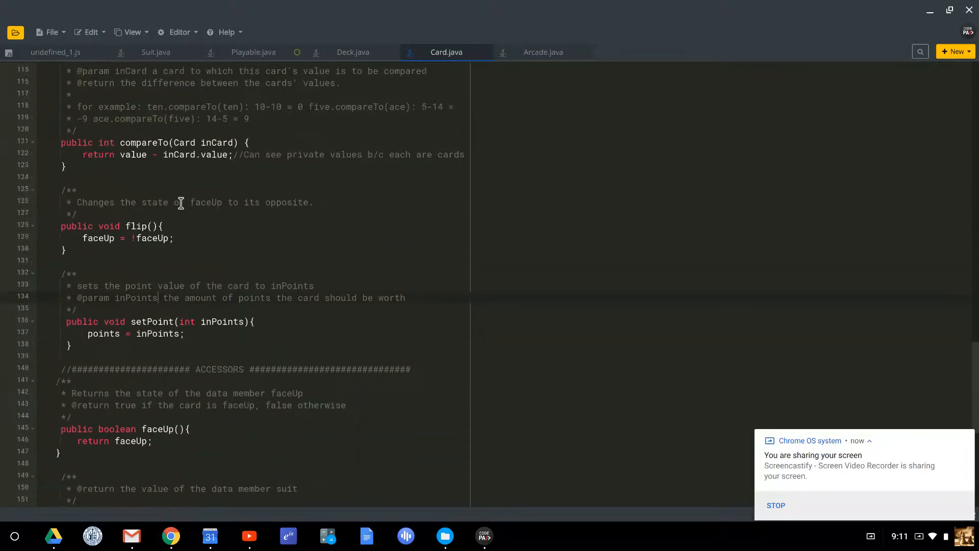
{"action": "scroll", "scroll_direction": "up", "scroll_amount": 3}
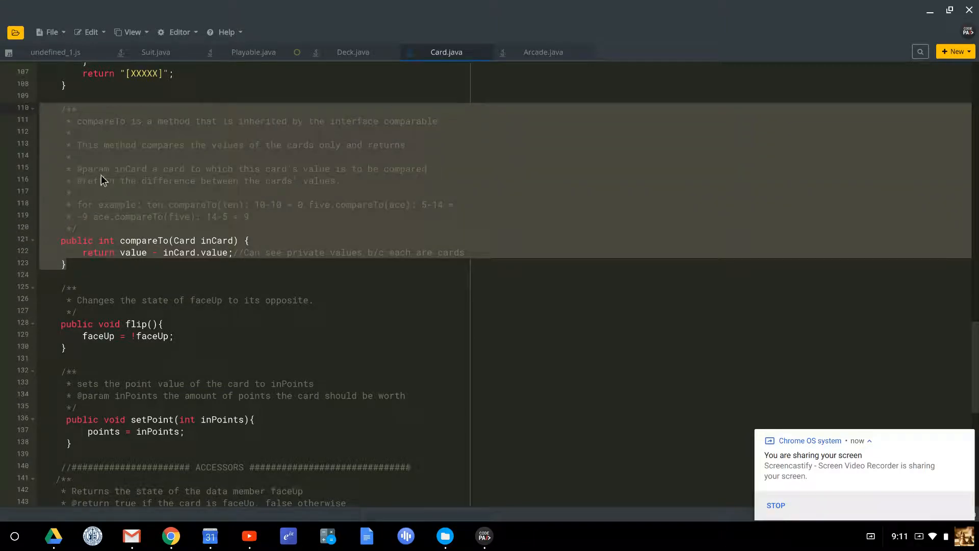
{"action": "mouse_move", "coordinate": [230, 132]}
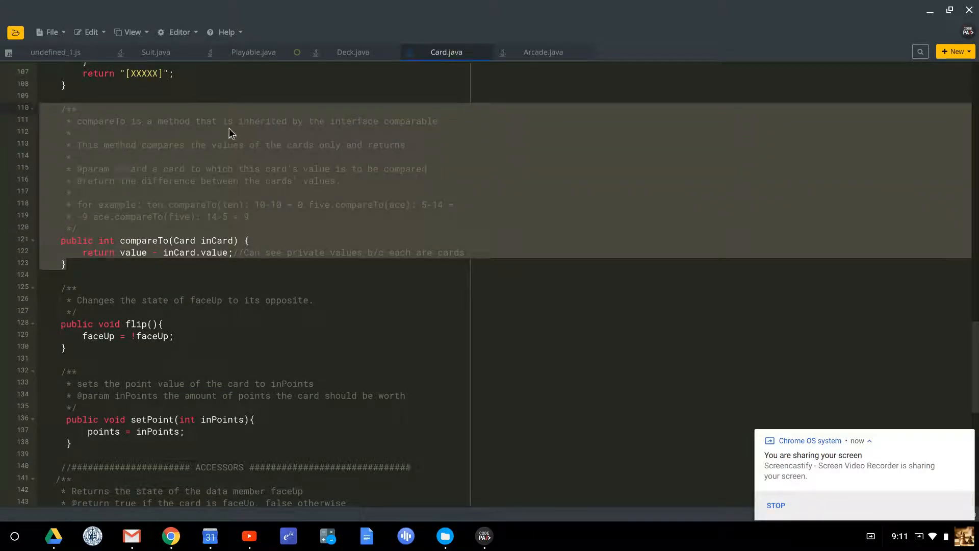
- Check the Playable interface again, then return to the Arcade class
{"action": "left_click", "coordinate": [253, 52]}
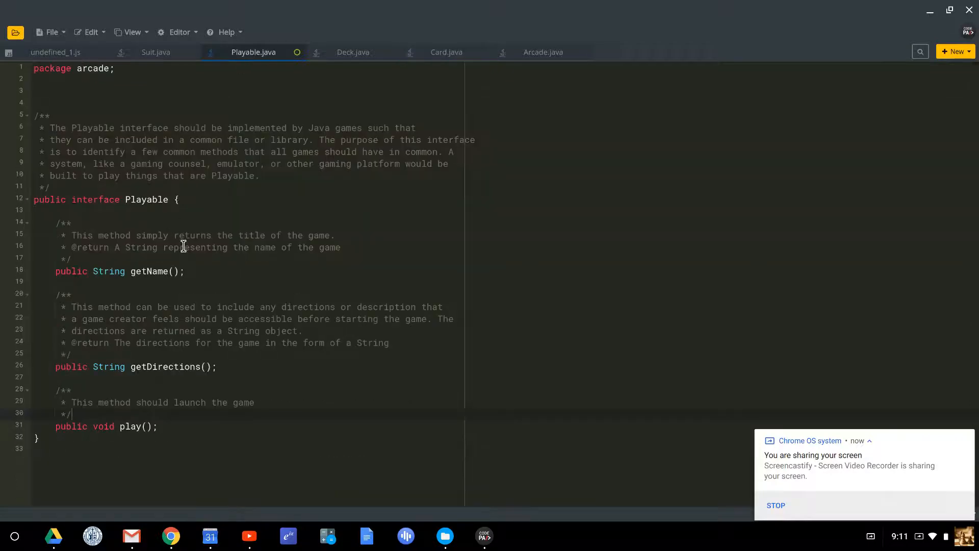
{"action": "left_click", "coordinate": [542, 52]}
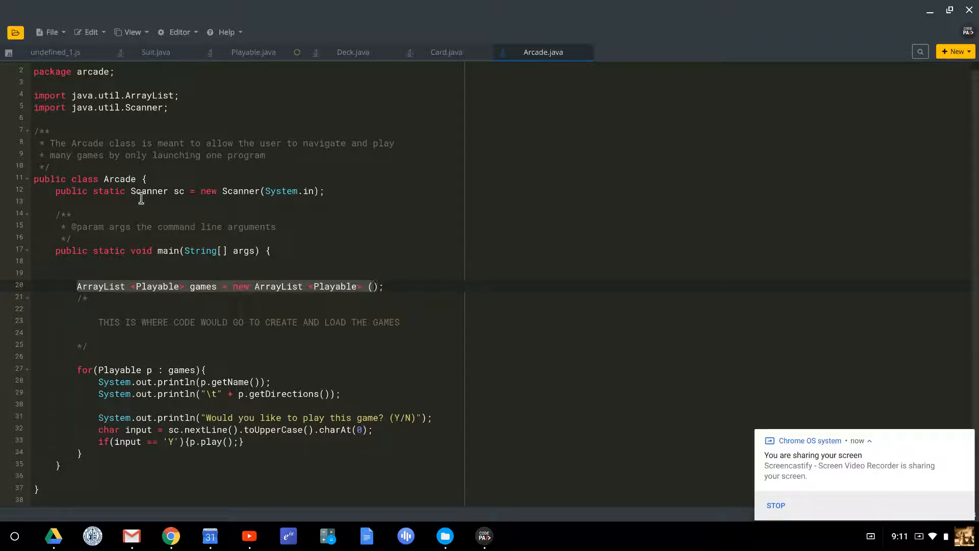
{"action": "mouse_move", "coordinate": [149, 270]}
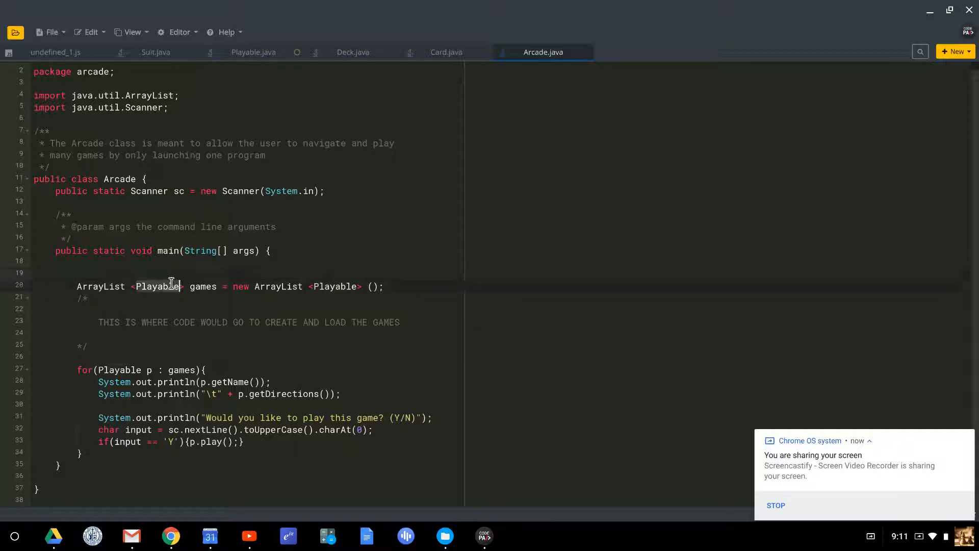
{"action": "mouse_move", "coordinate": [206, 265]}
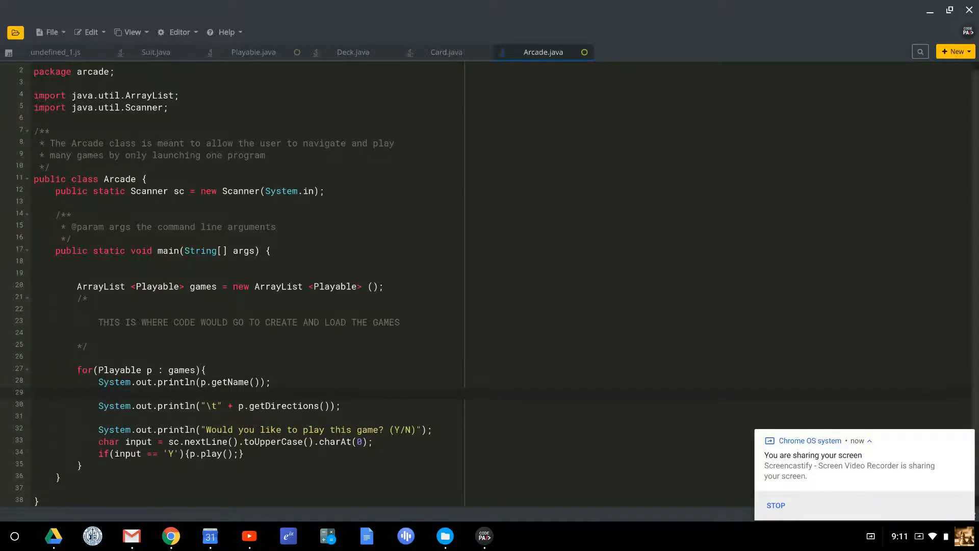
{"action": "type", "text": "p.dealPoker"}
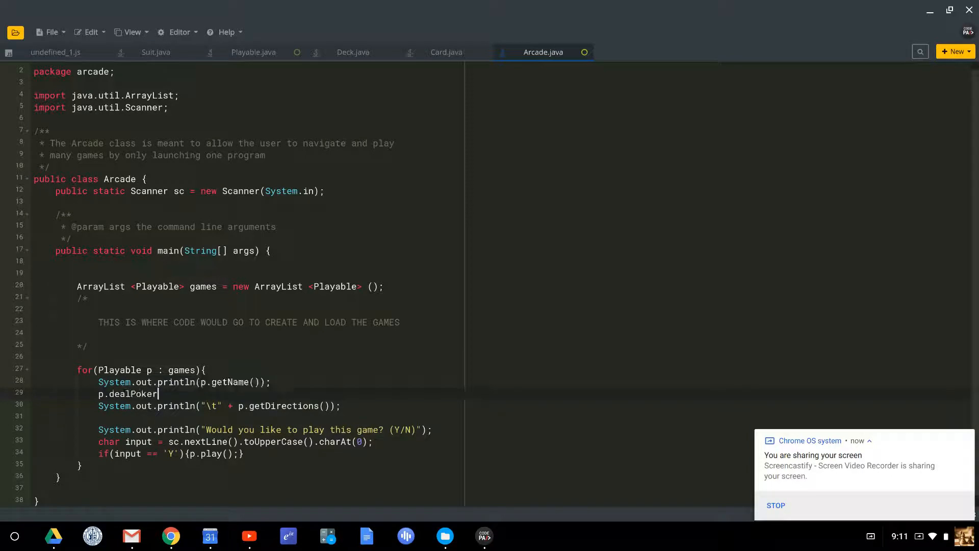
{"action": "type", "text": "Hand()"}
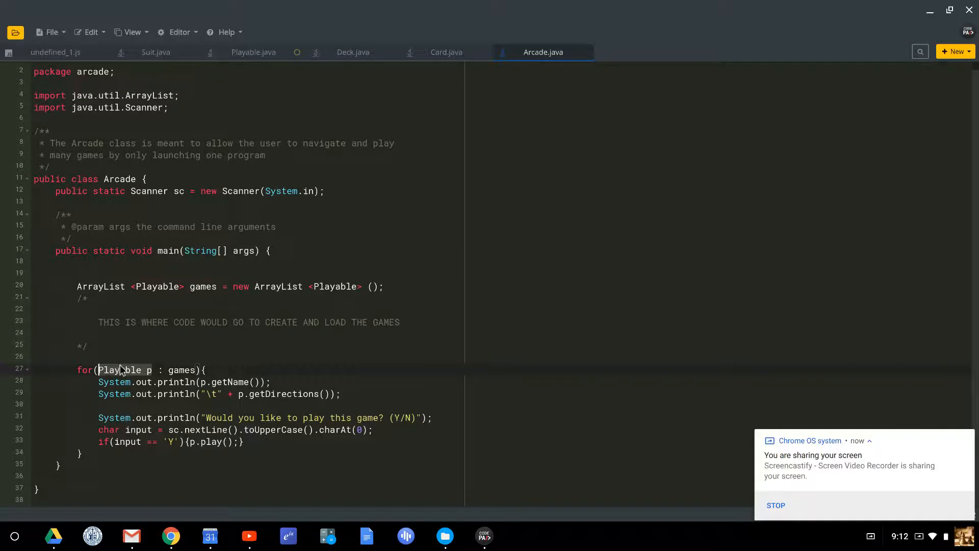
{"action": "mouse_move", "coordinate": [371, 398]}
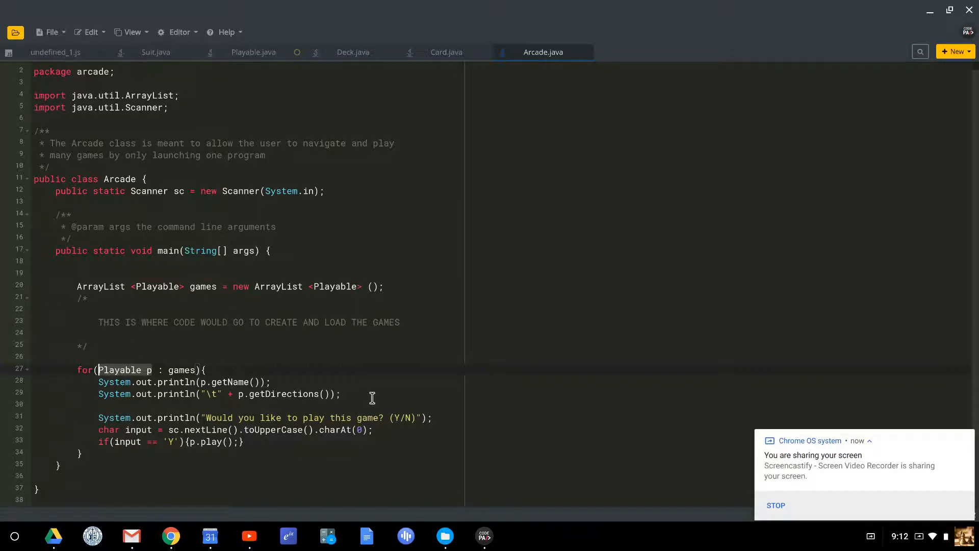
{"action": "mouse_move", "coordinate": [113, 341]}
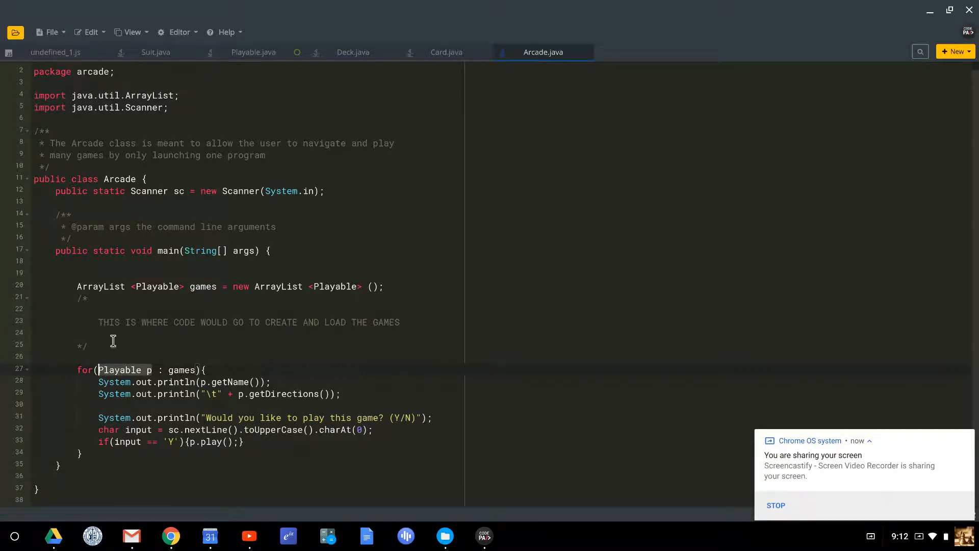
{"action": "mouse_move", "coordinate": [179, 407]}
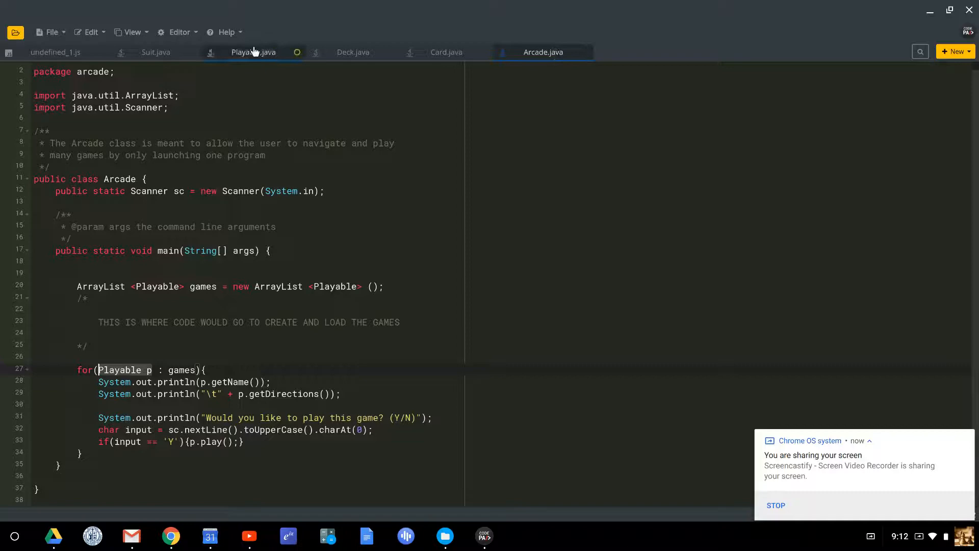
- Browse Deck, Card and Suit (highlighting 'enum'), then return to Playable.java
{"action": "left_click", "coordinate": [352, 52]}
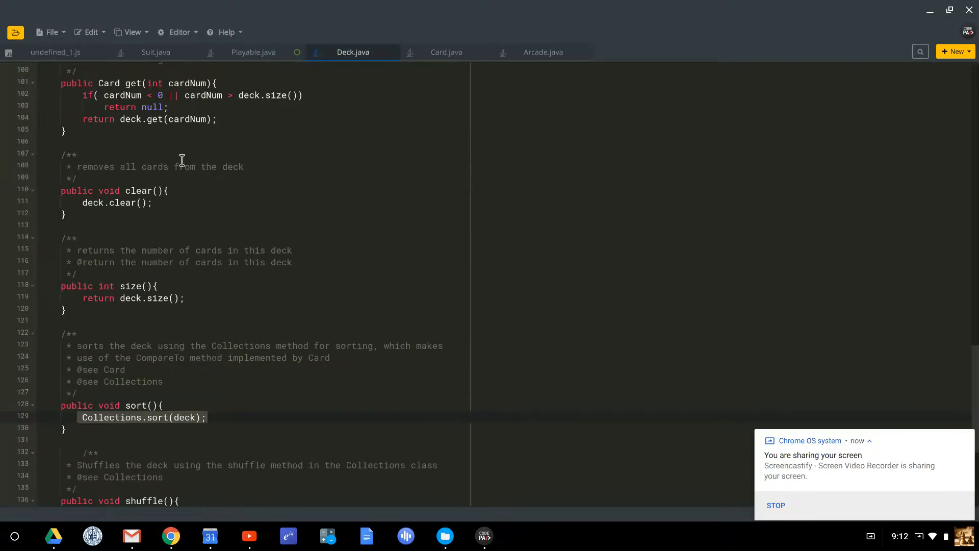
{"action": "left_click", "coordinate": [446, 52]}
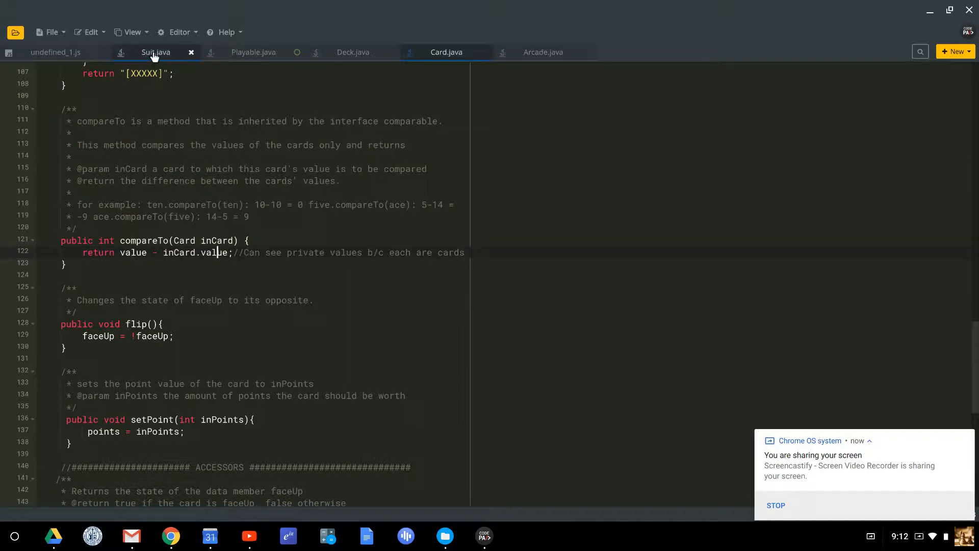
{"action": "left_click", "coordinate": [155, 52]}
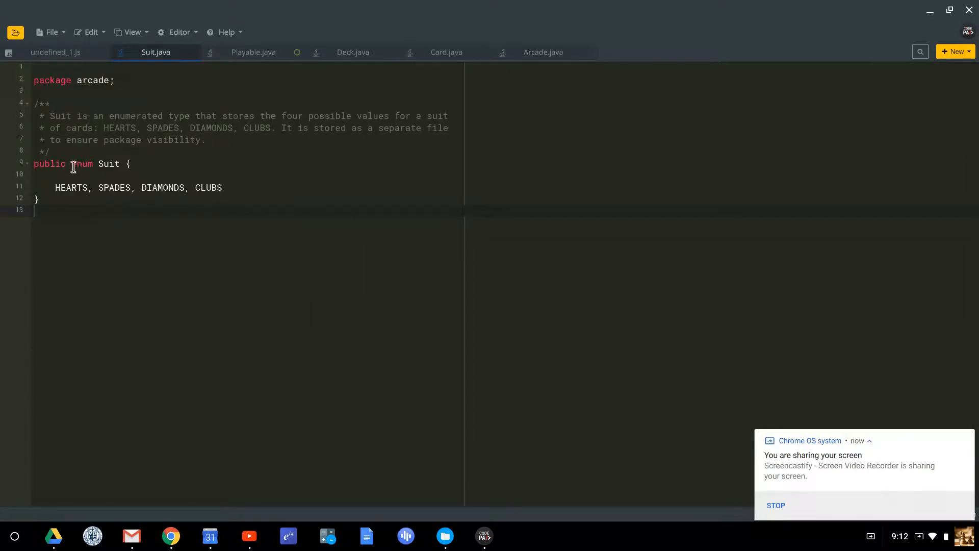
{"action": "double_click", "coordinate": [82, 163]}
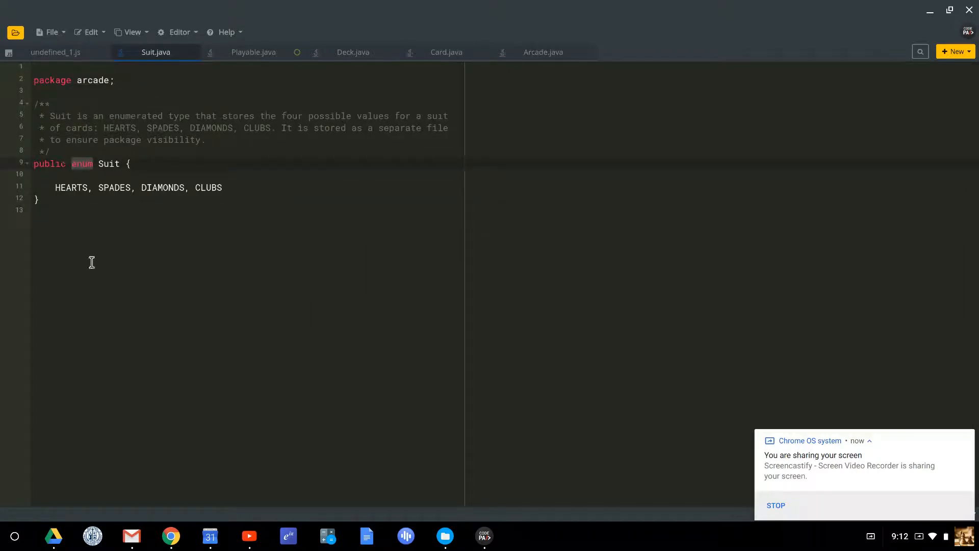
{"action": "mouse_move", "coordinate": [97, 243]}
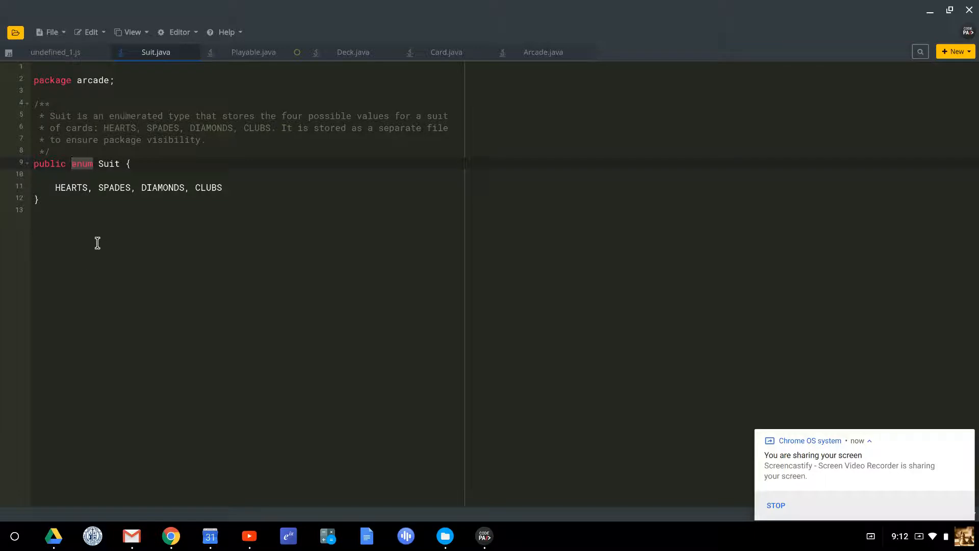
{"action": "mouse_move", "coordinate": [56, 180]}
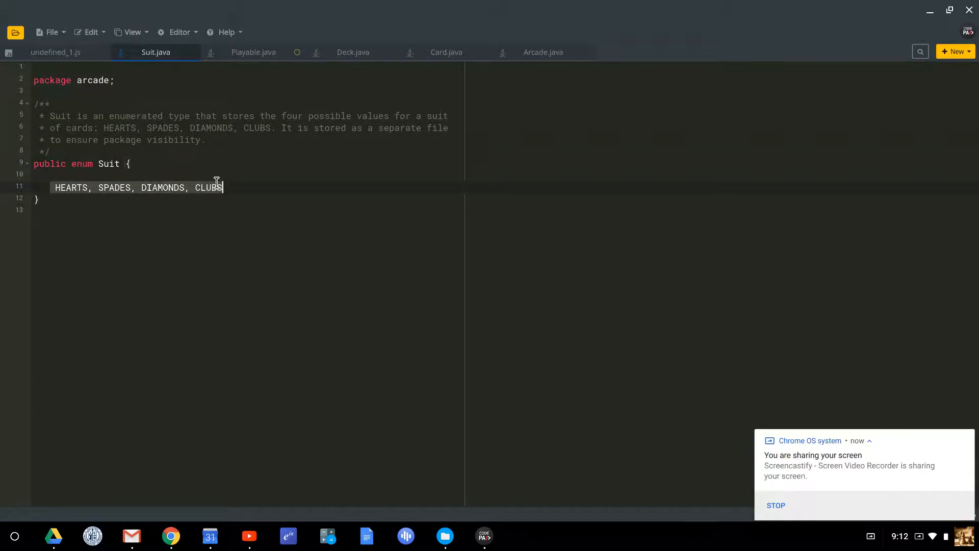
{"action": "mouse_move", "coordinate": [186, 221]}
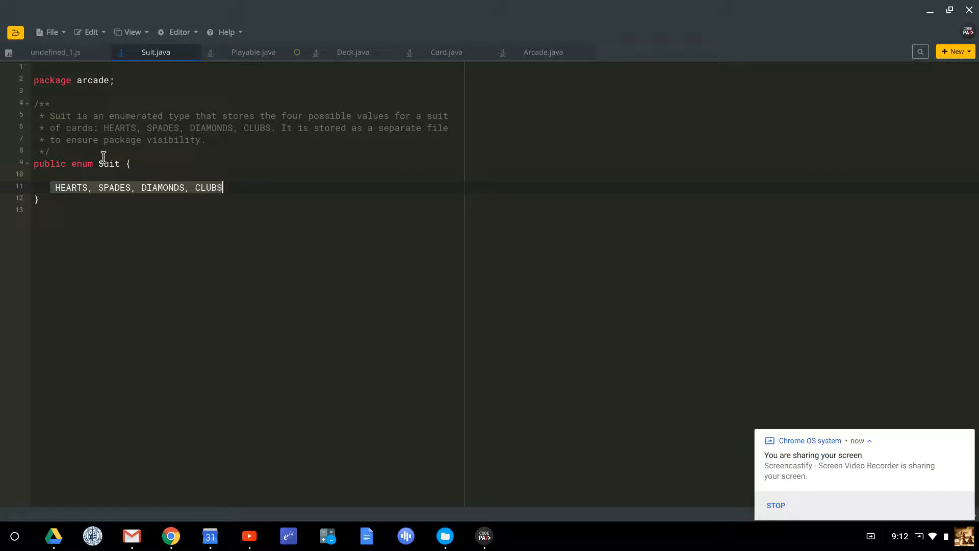
{"action": "mouse_move", "coordinate": [97, 148]}
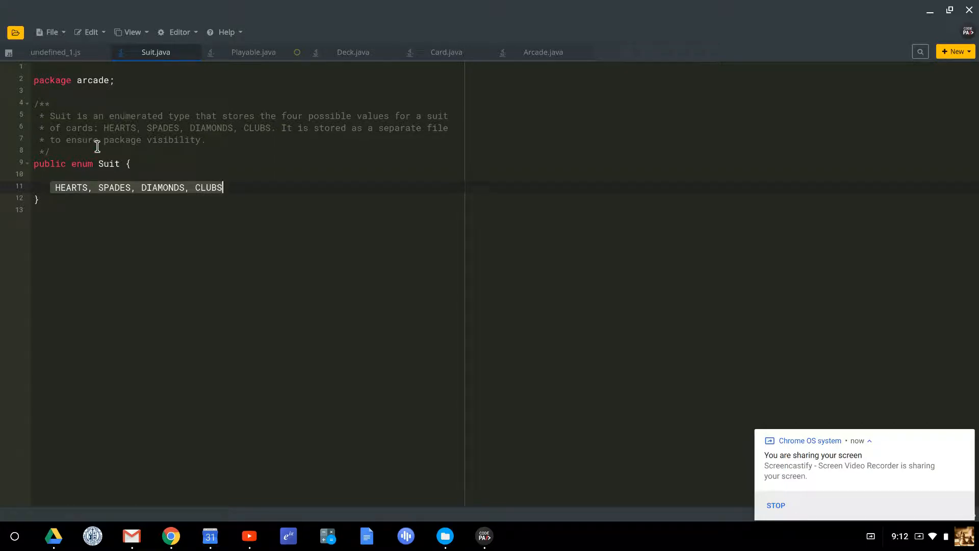
{"action": "mouse_move", "coordinate": [86, 164]}
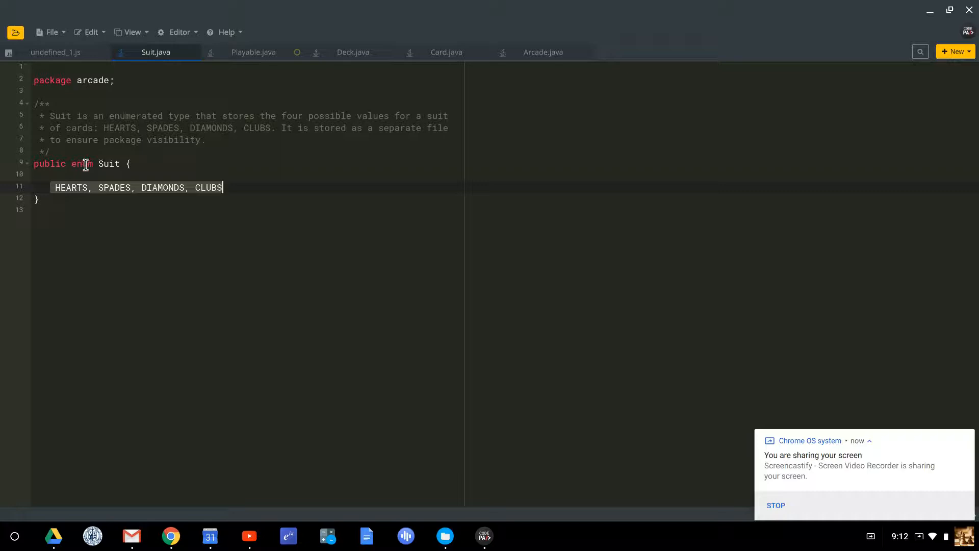
{"action": "mouse_move", "coordinate": [194, 188]}
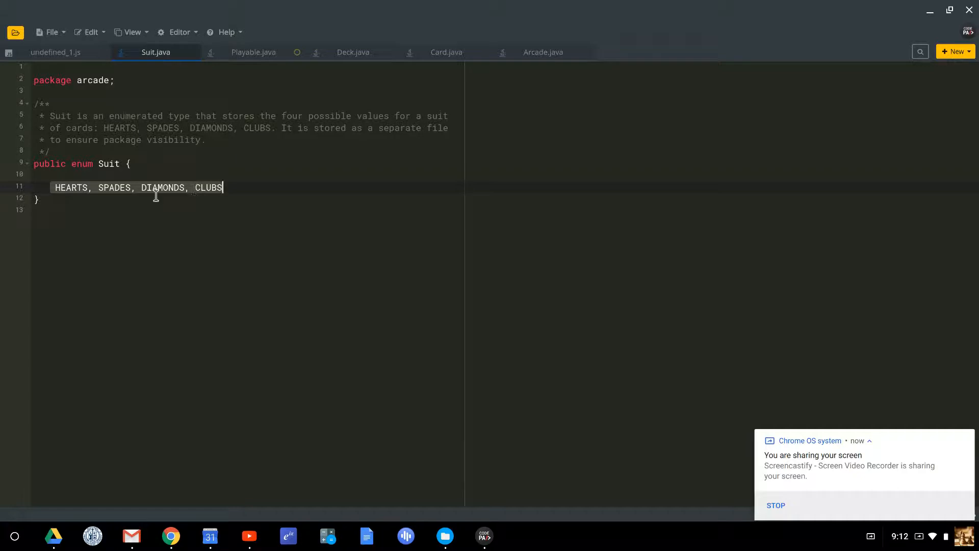
{"action": "mouse_move", "coordinate": [71, 152]}
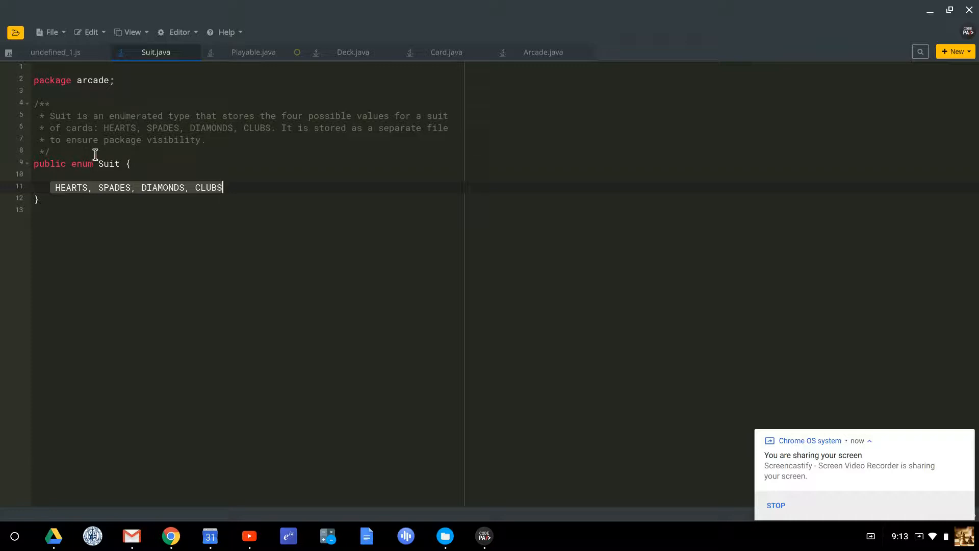
{"action": "mouse_move", "coordinate": [99, 211]}
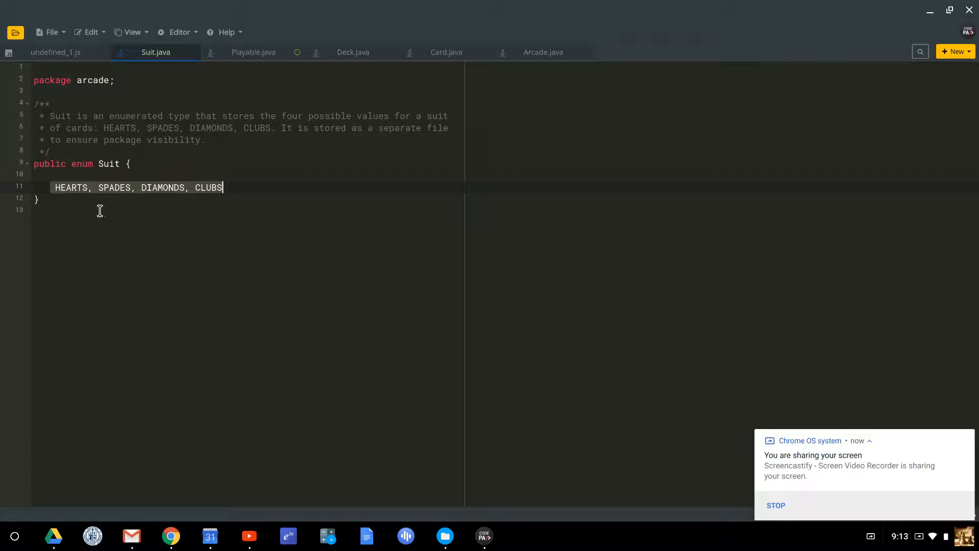
{"action": "mouse_move", "coordinate": [158, 110]}
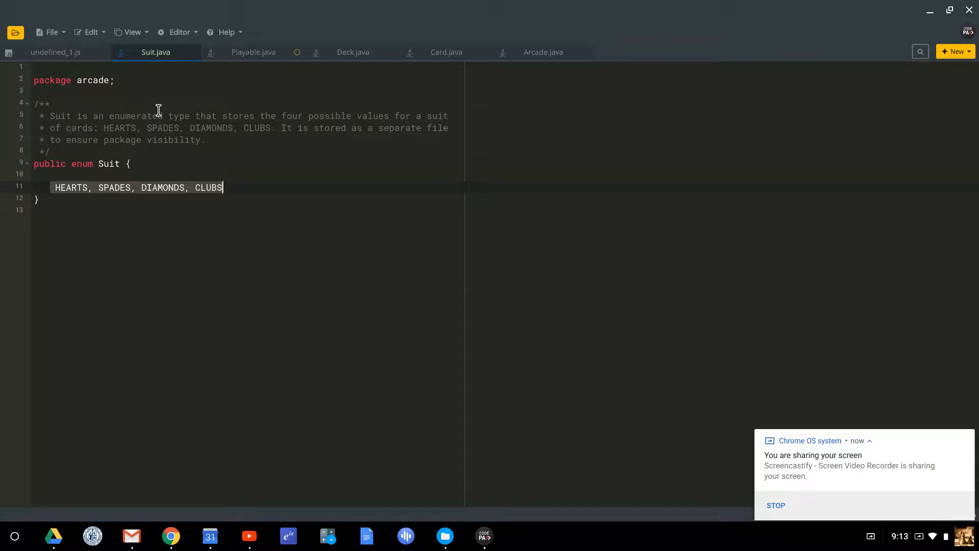
{"action": "mouse_move", "coordinate": [120, 149]}
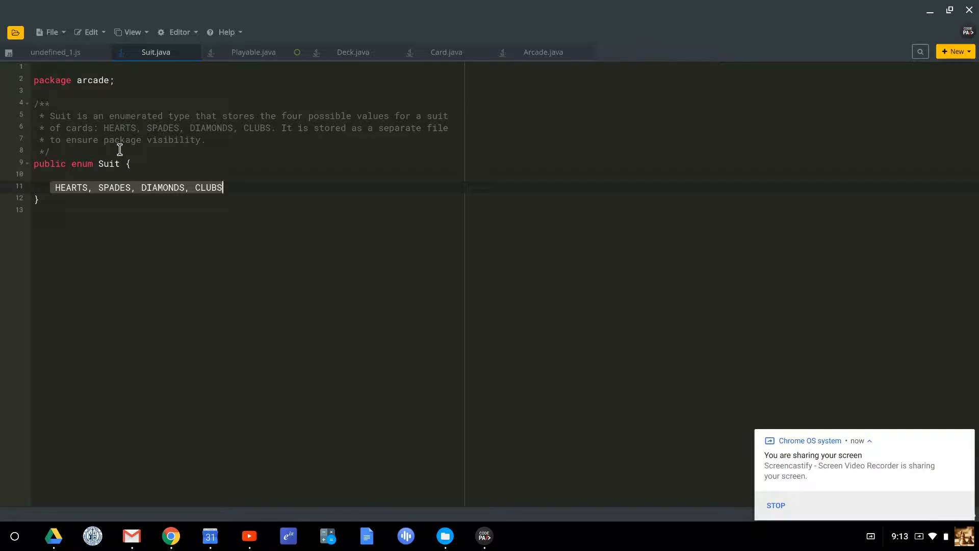
{"action": "mouse_move", "coordinate": [210, 119]}
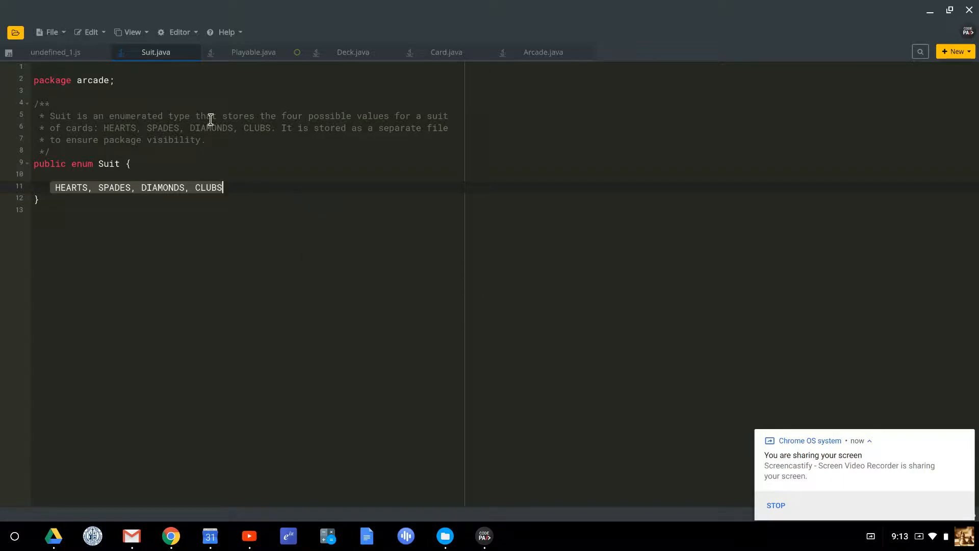
{"action": "left_click", "coordinate": [253, 52]}
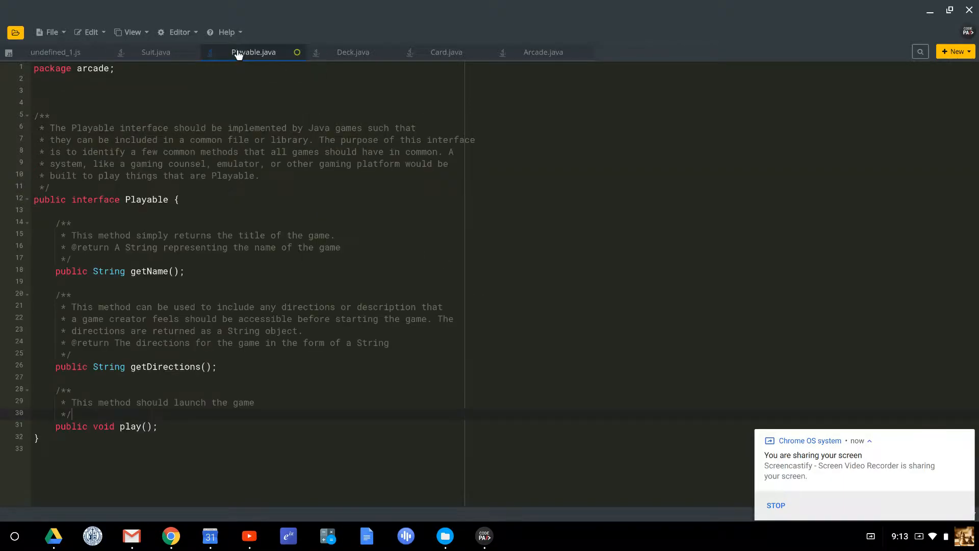
{"action": "left_click", "coordinate": [352, 52]}
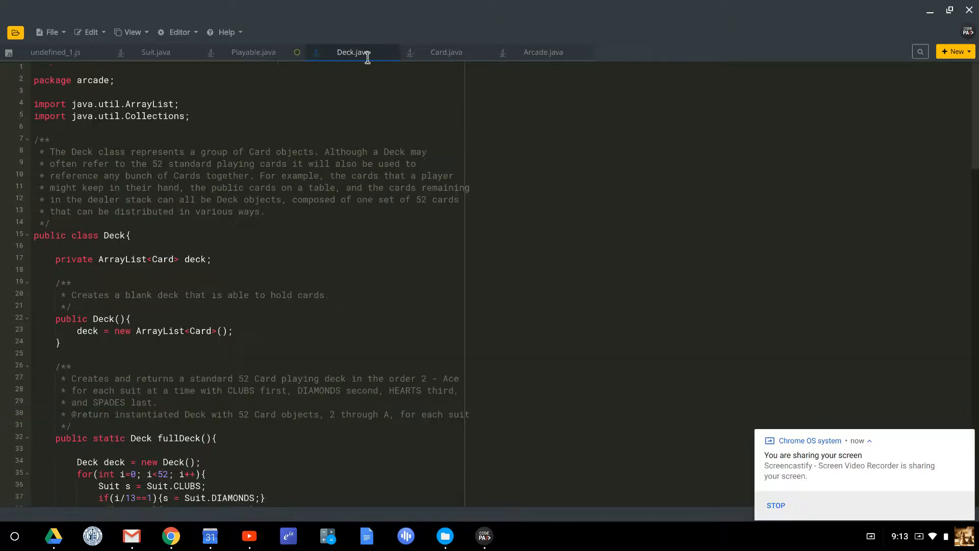
{"action": "left_click", "coordinate": [543, 52]}
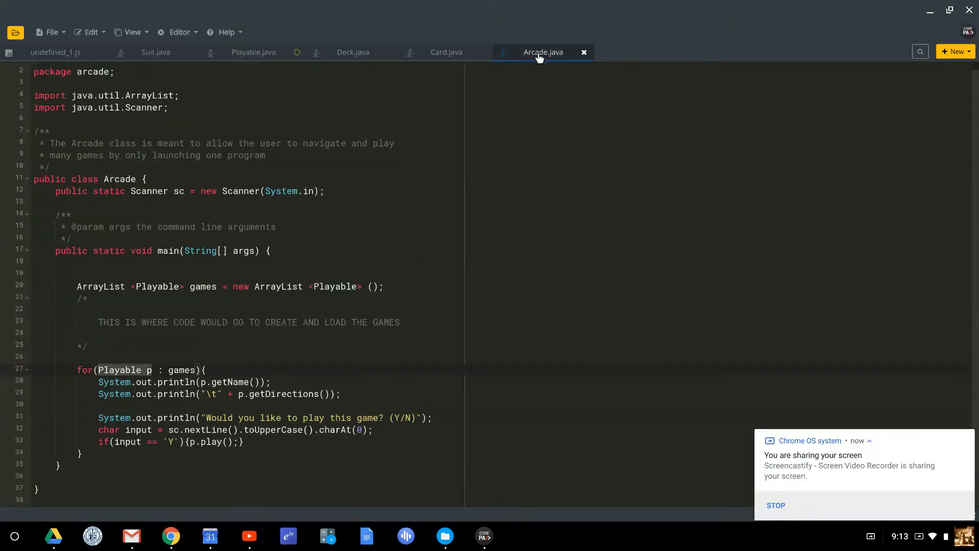
{"action": "mouse_move", "coordinate": [189, 331]}
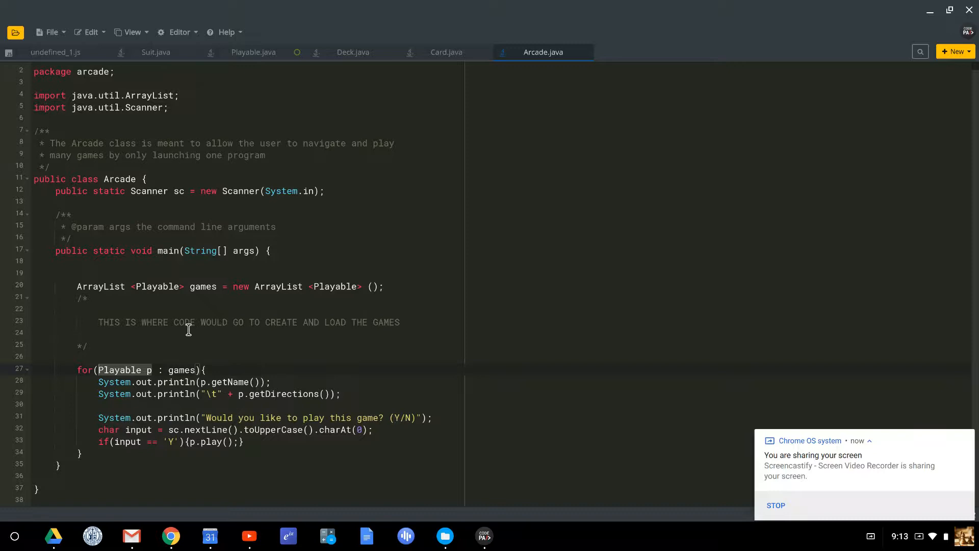
{"action": "mouse_move", "coordinate": [192, 226]}
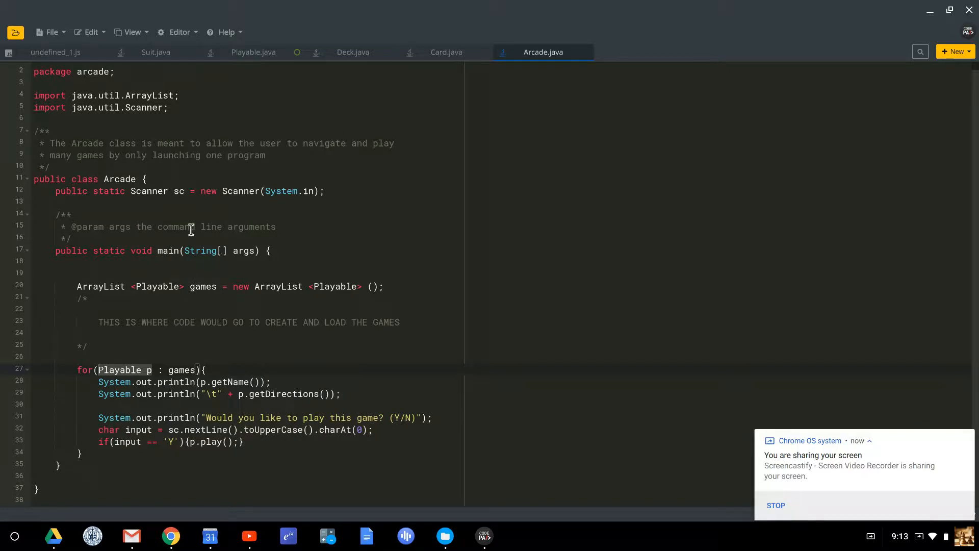
{"action": "mouse_move", "coordinate": [157, 278]}
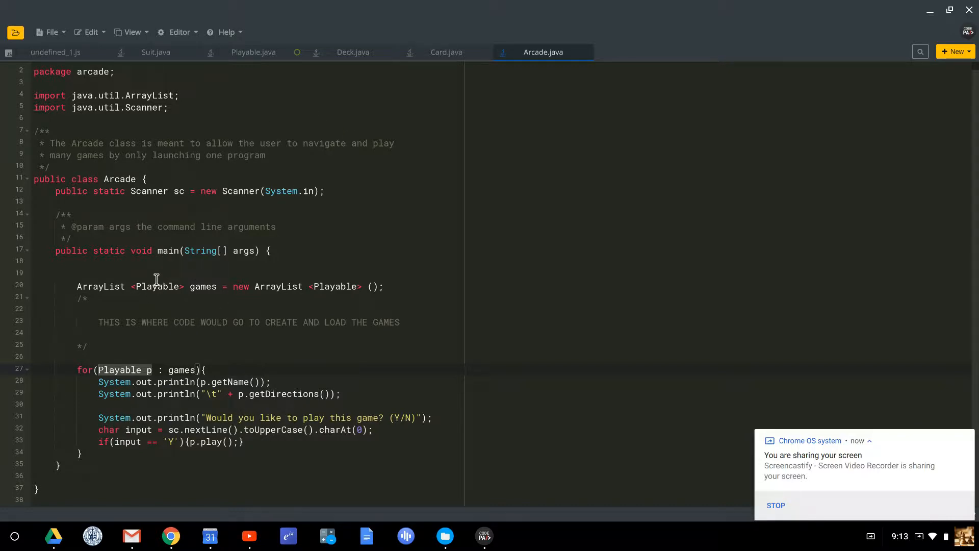
{"action": "mouse_move", "coordinate": [178, 233]}
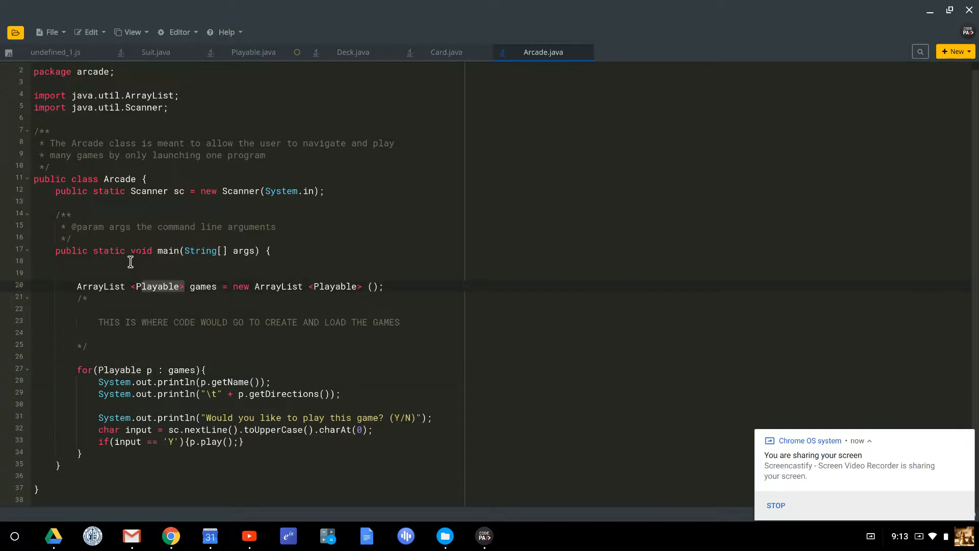
- Start a new file with 'public class NameOfCardGame implements Playable{'
{"action": "left_click", "coordinate": [51, 32]}
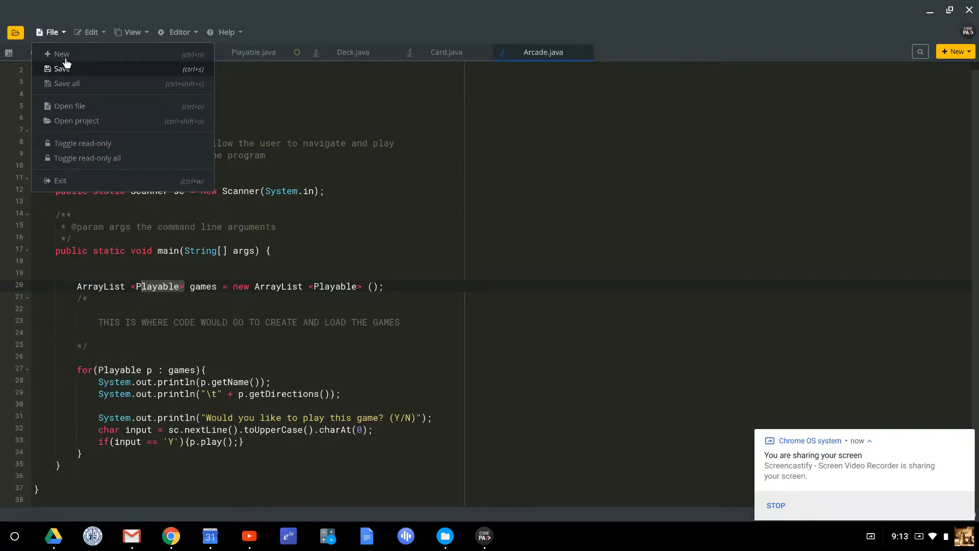
{"action": "left_click", "coordinate": [61, 54]}
{"action": "type", "text": "public "}
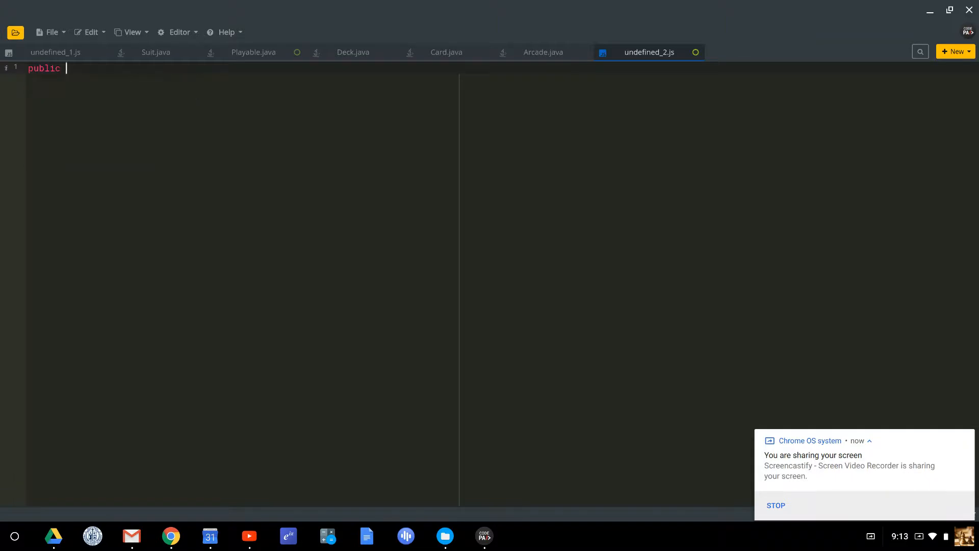
{"action": "type", "text": "class"}
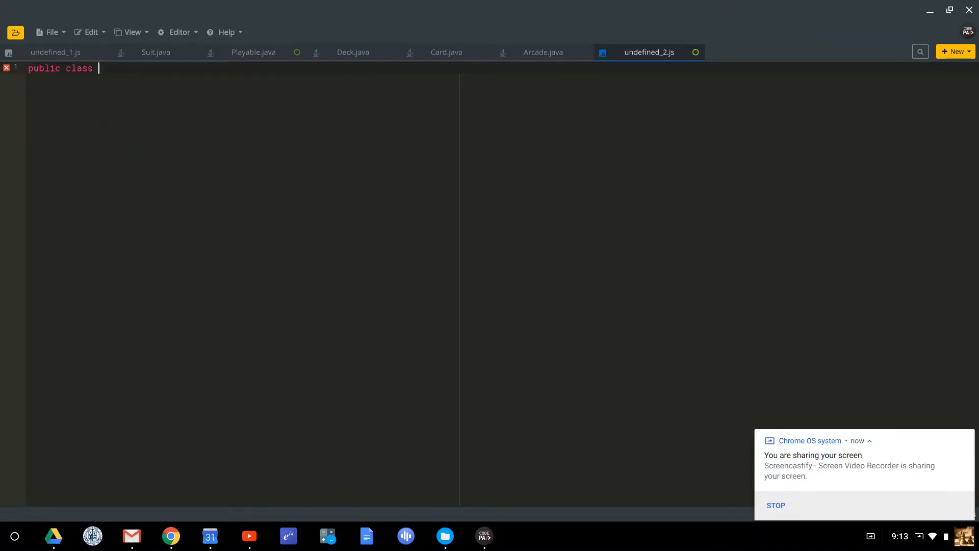
{"action": "type", "text": "Name"}
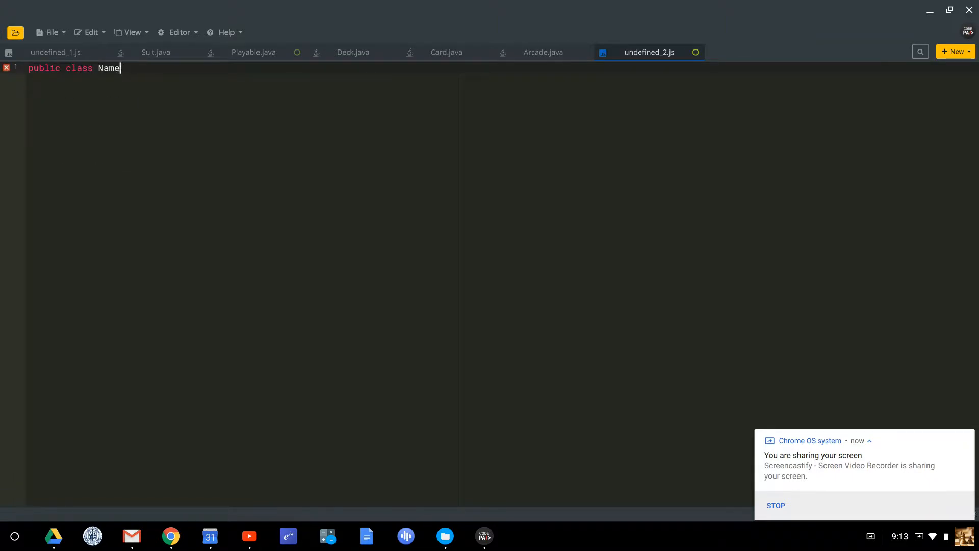
{"action": "type", "text": "OfCardGame implements Play"}
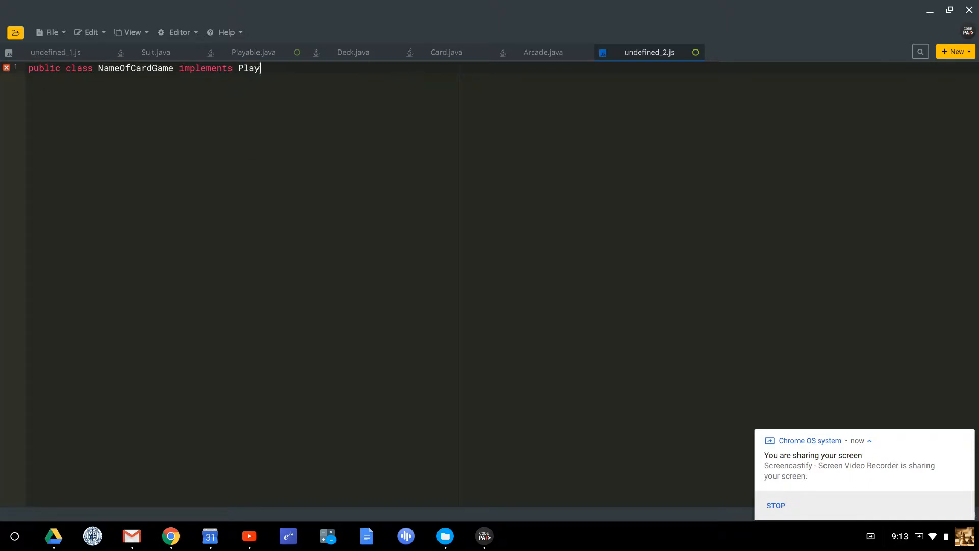
{"action": "type", "text": "able{"}
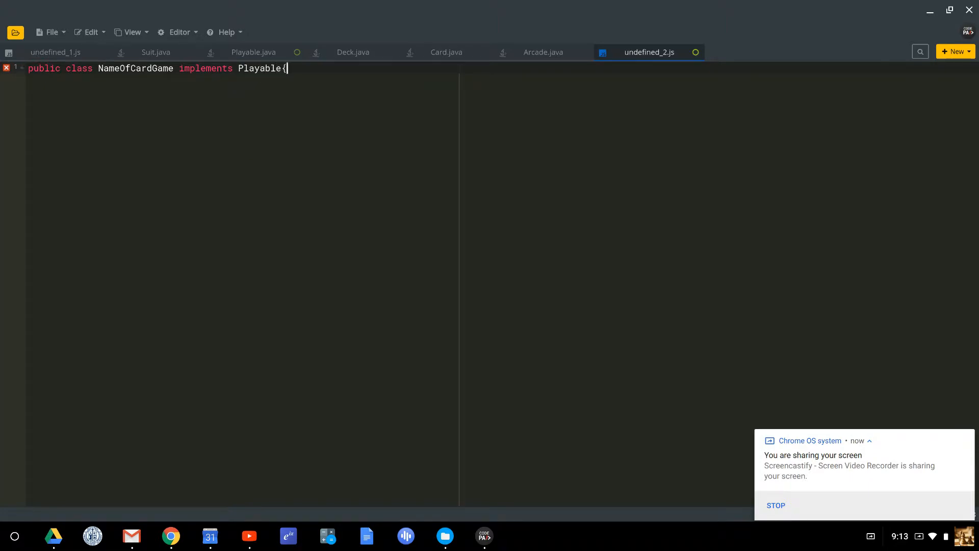
- Add empty 'public String getName(){}' and 'public String getDirections(){}' stubs
{"action": "key", "text": "Enter"}
{"action": "type", "text": "}"}
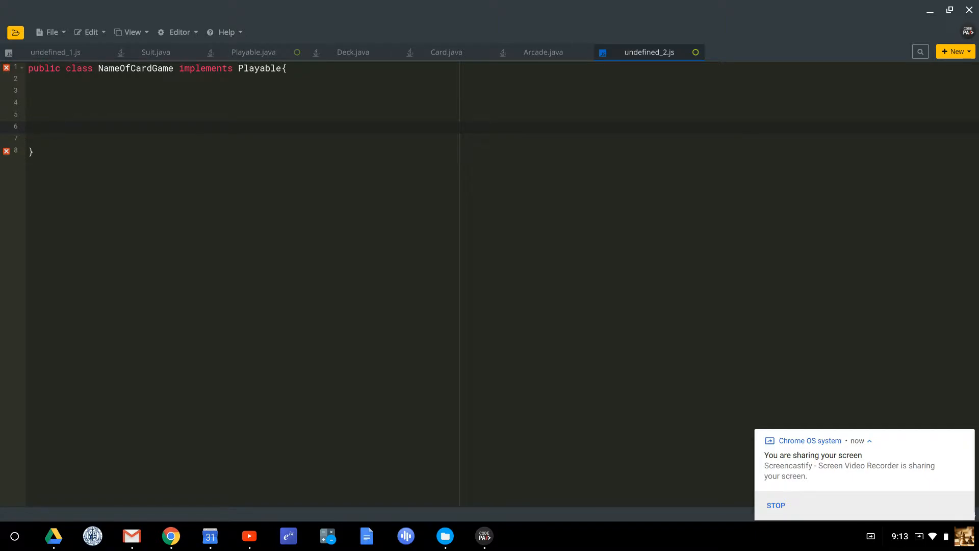
{"action": "type", "text": "public S"}
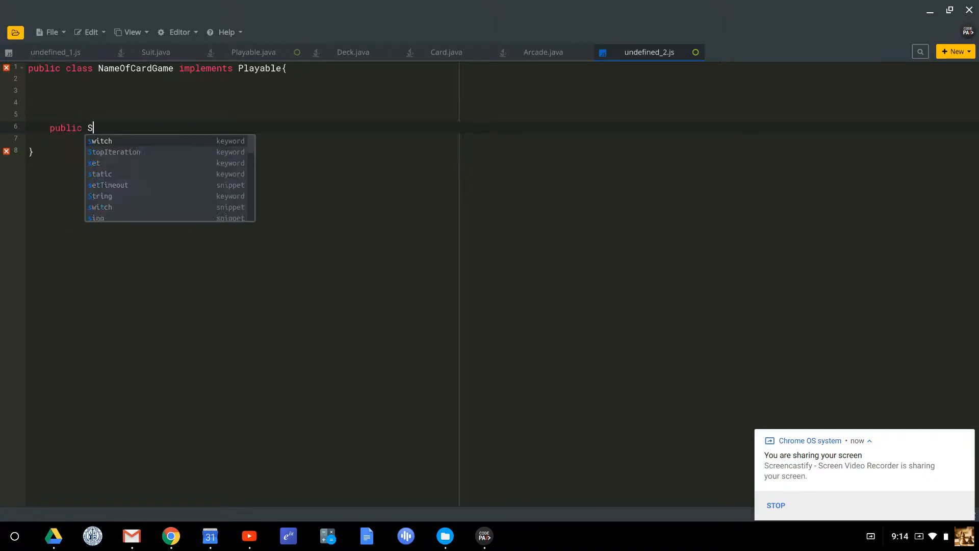
{"action": "type", "text": "tring getName(){"}
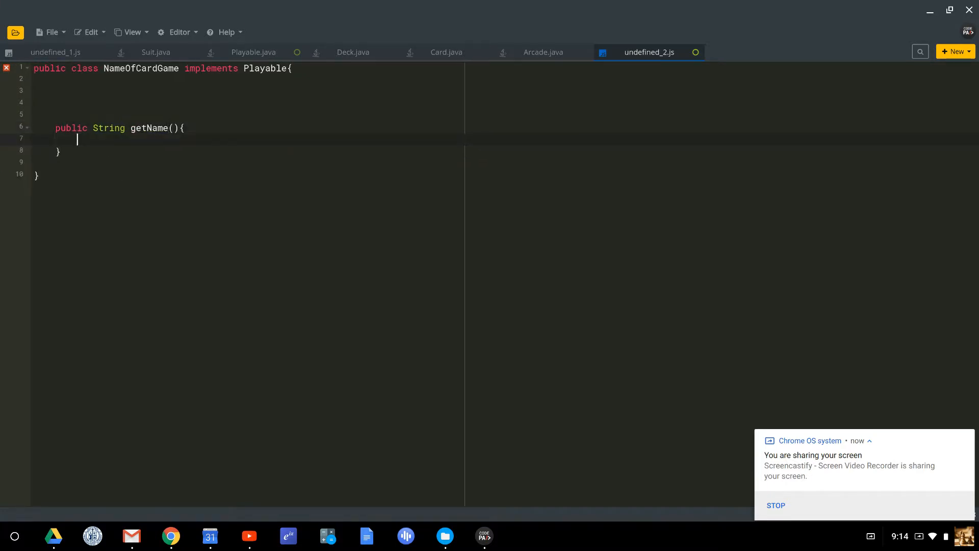
{"action": "key", "text": "Enter"}
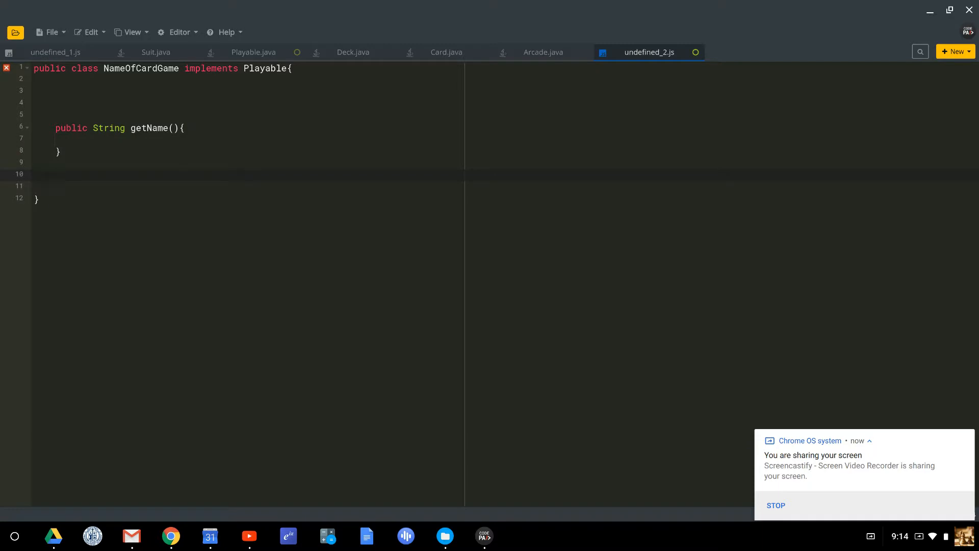
{"action": "type", "text": "public"}
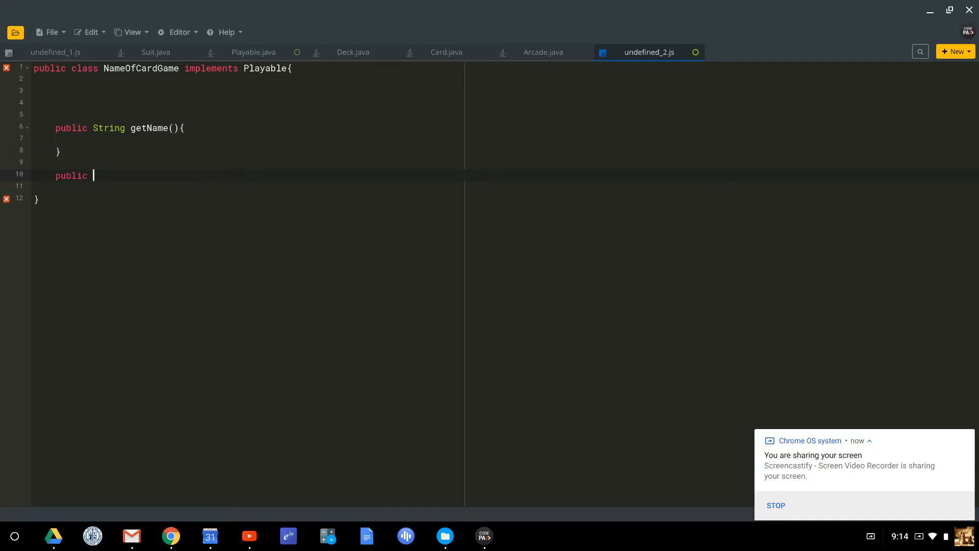
{"action": "type", "text": "String getDI"}
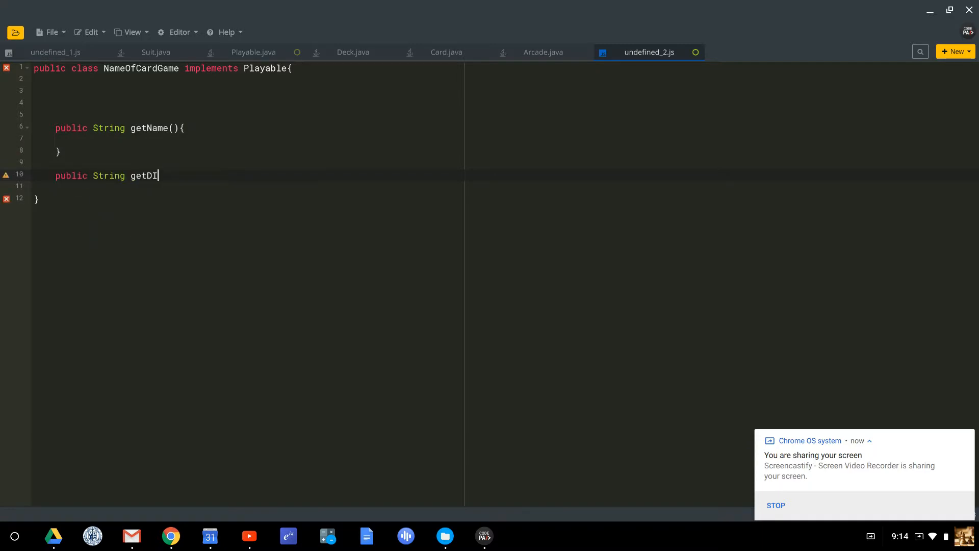
{"action": "type", "text": "rections(){"}
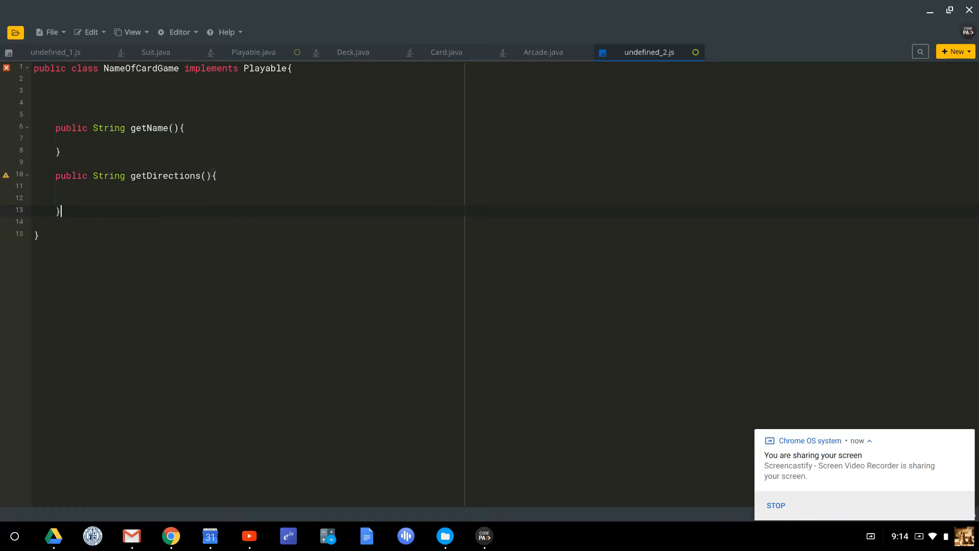
- Add an empty 'public void play(){}' stub
{"action": "type", "text": "pub"}
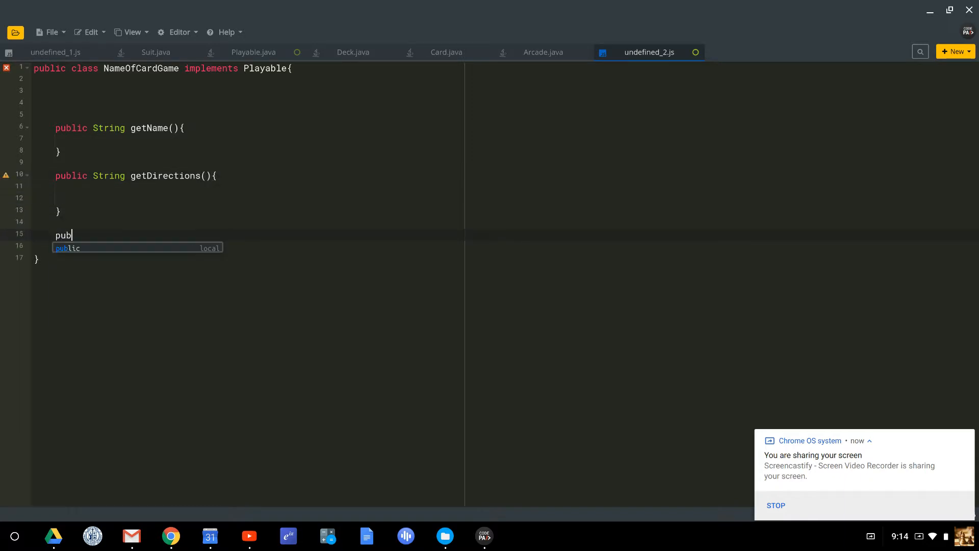
{"action": "type", "text": "lic void pla"}
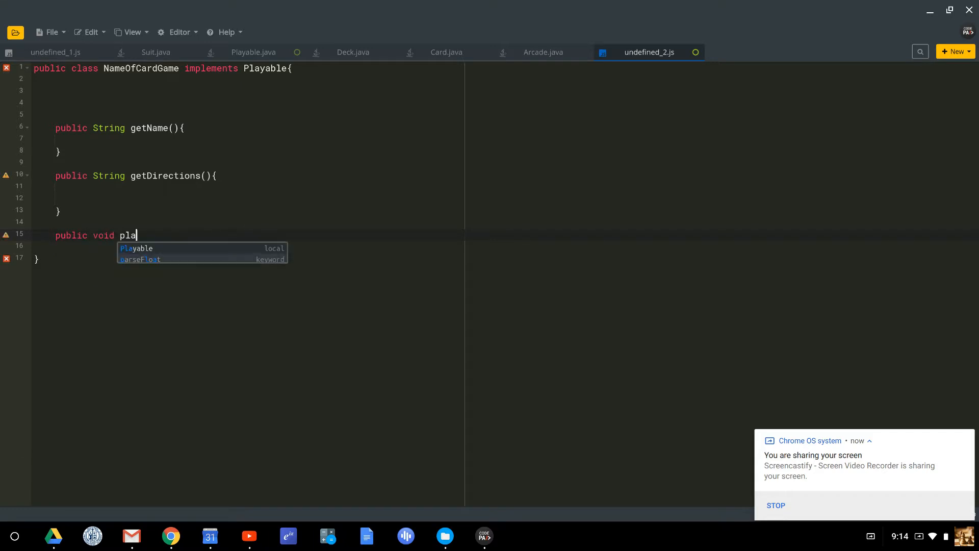
{"action": "type", "text": "y(){"}
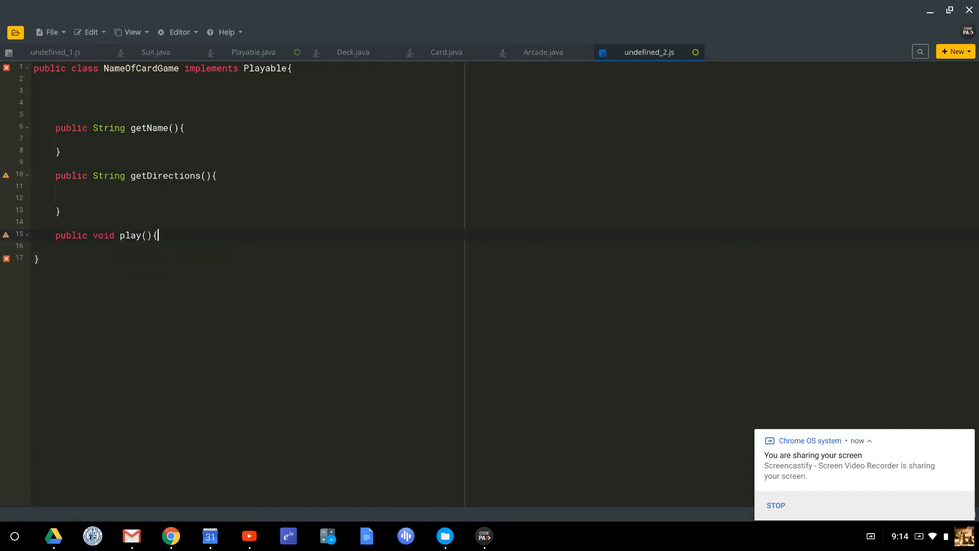
{"action": "key", "text": "Enter"}
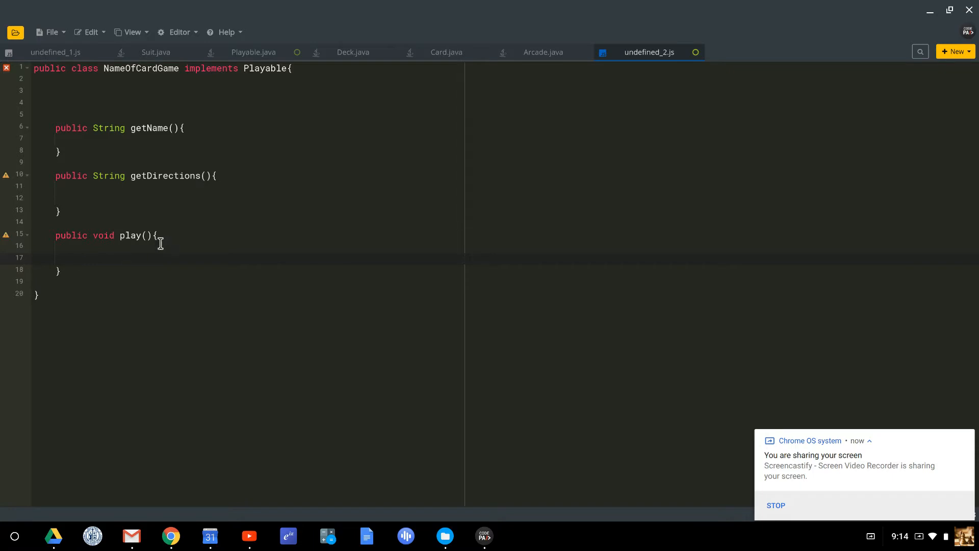
{"action": "mouse_move", "coordinate": [196, 198]}
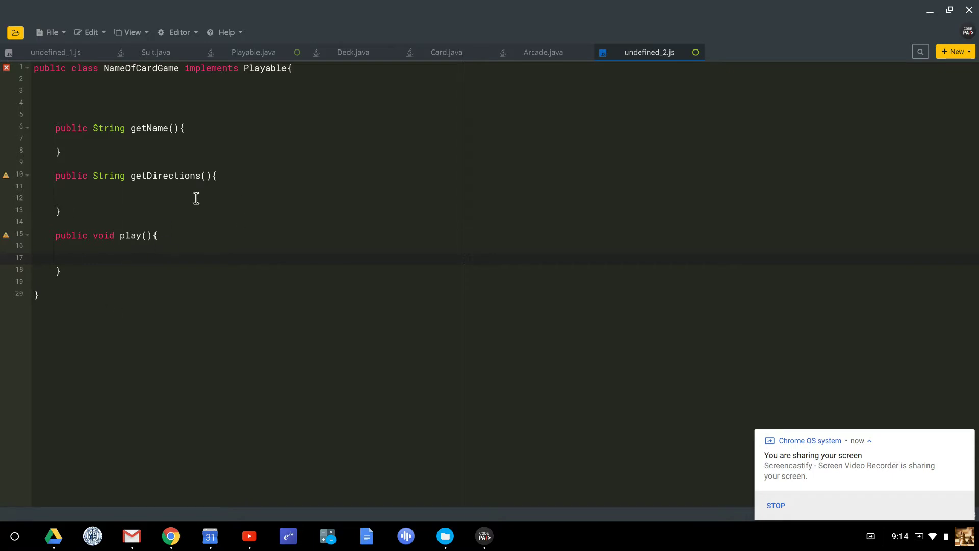
{"action": "mouse_move", "coordinate": [253, 52]}
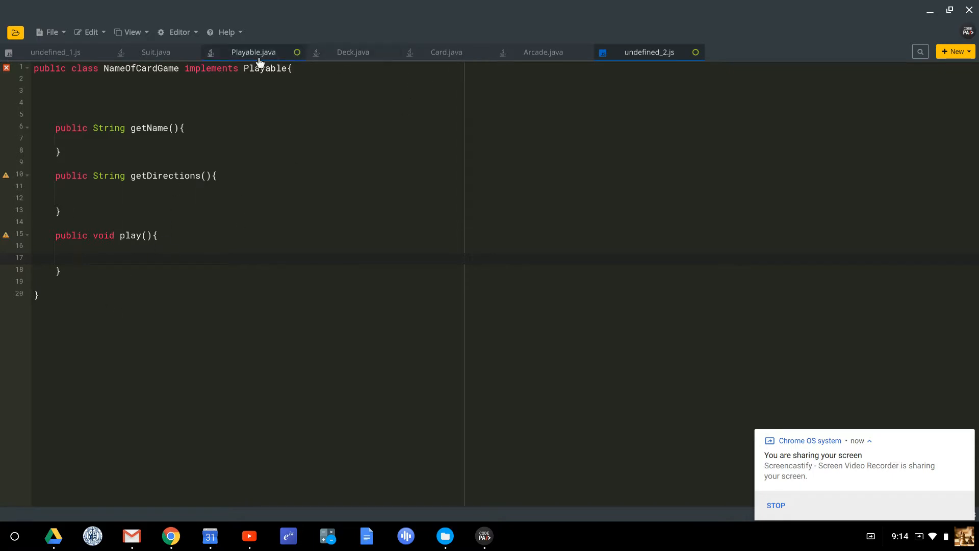
- Compare against Playable.java's getName, getDirections and play declarations
{"action": "left_click", "coordinate": [253, 52]}
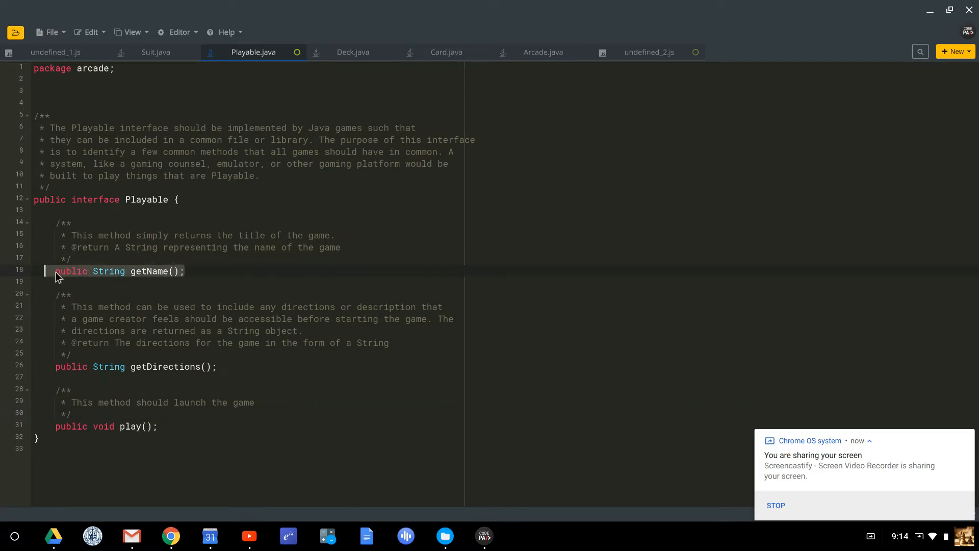
{"action": "mouse_move", "coordinate": [146, 274]}
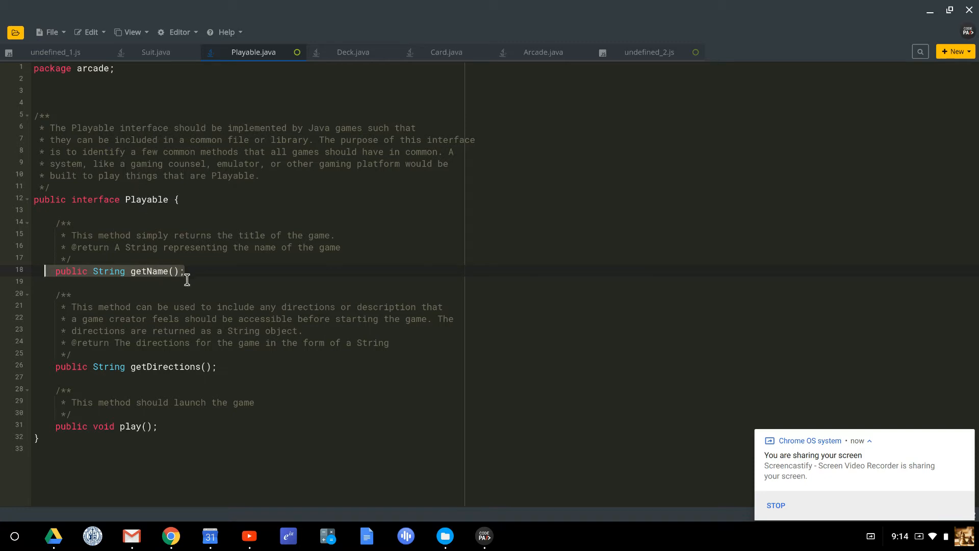
{"action": "left_click", "coordinate": [150, 261]}
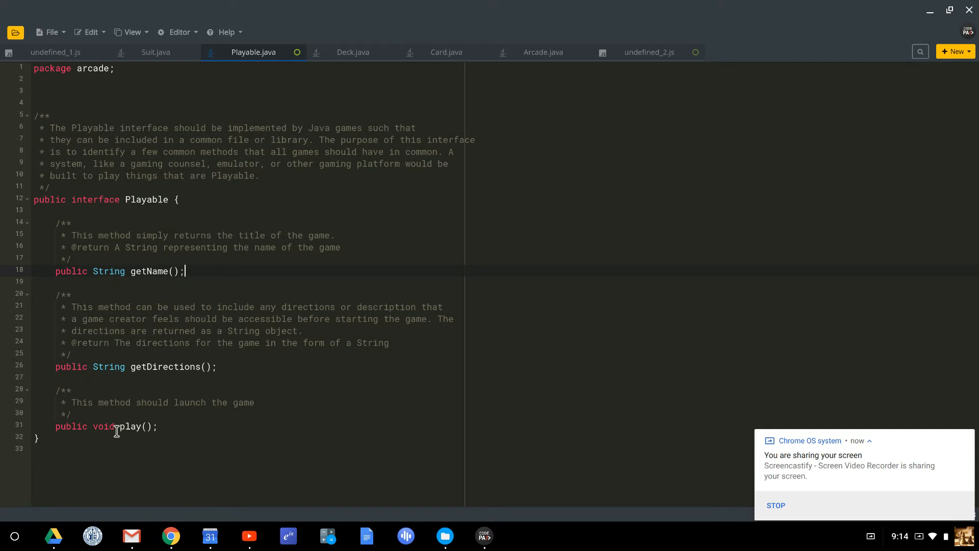
{"action": "mouse_move", "coordinate": [173, 387]}
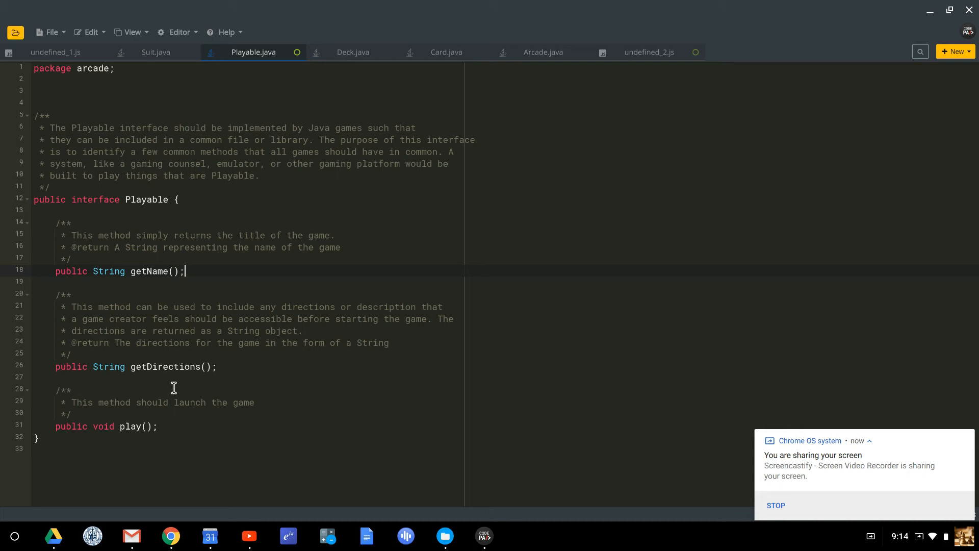
{"action": "mouse_move", "coordinate": [338, 307]}
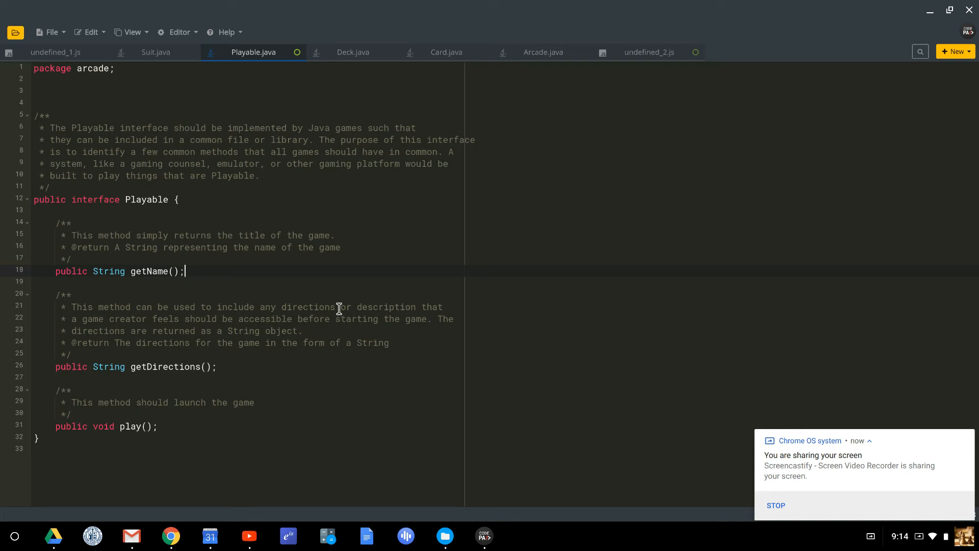
{"action": "mouse_move", "coordinate": [350, 160]}
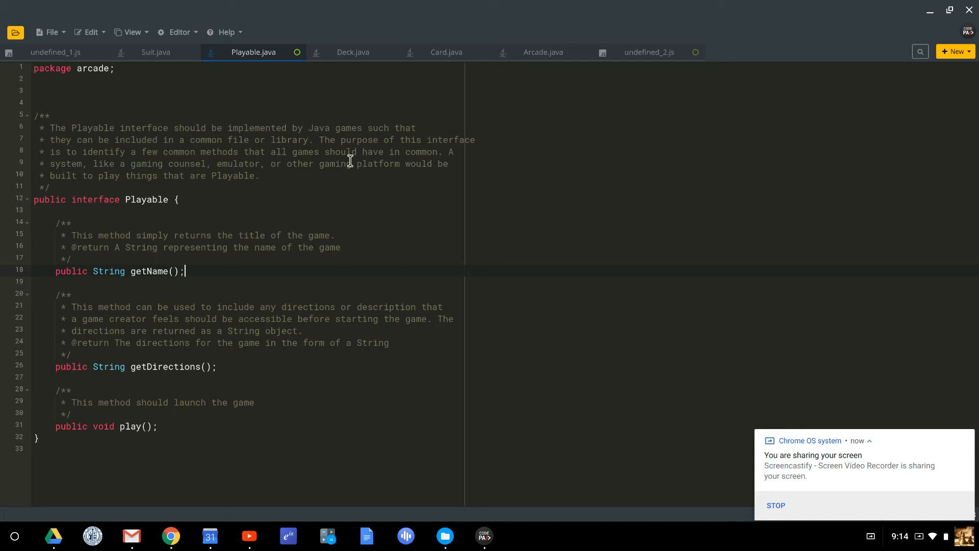
{"action": "mouse_move", "coordinate": [766, 457]}
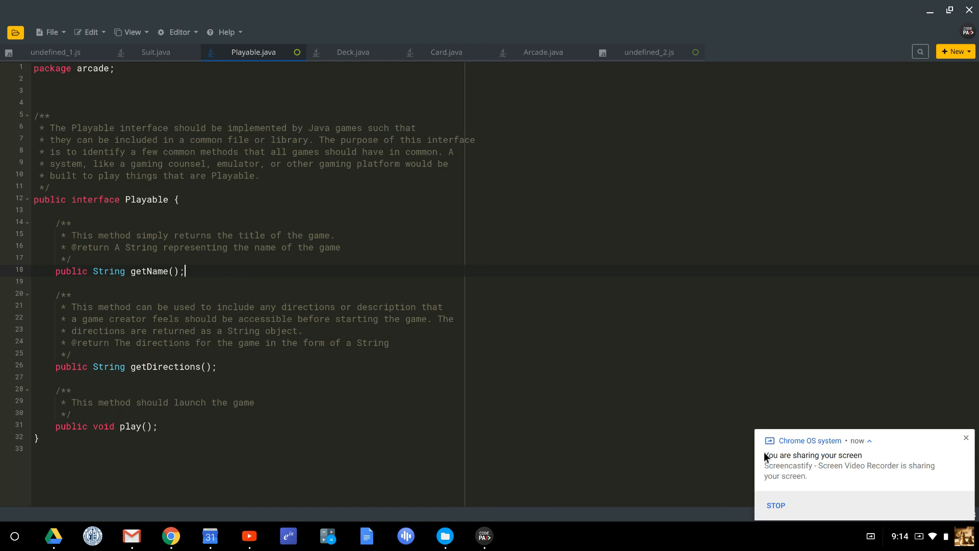